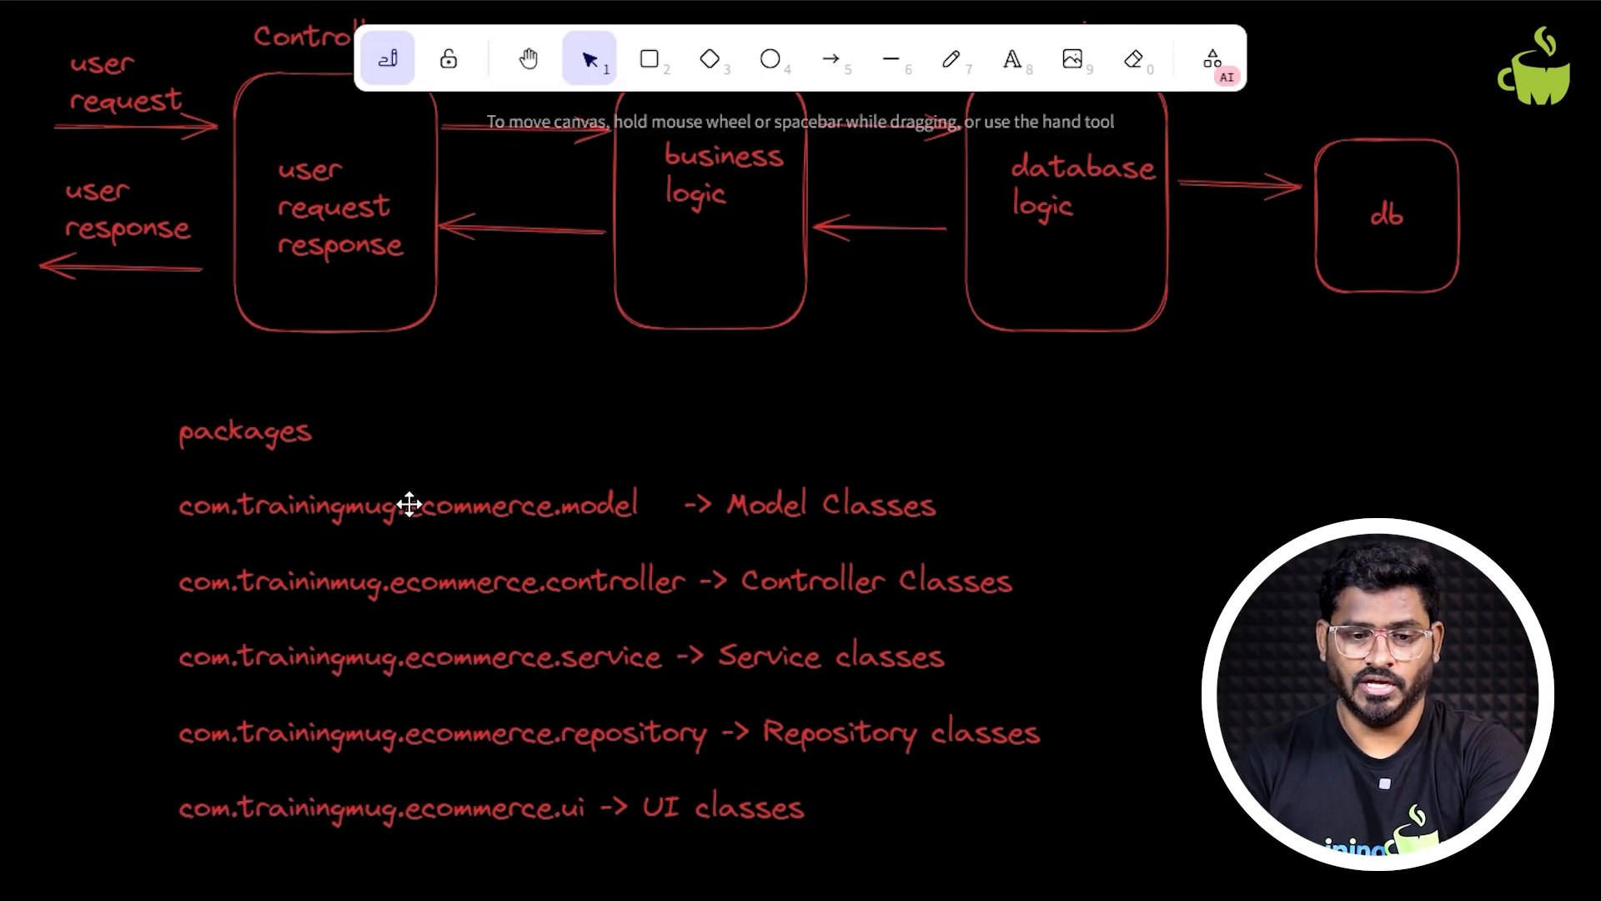
mouse_move(793, 516)
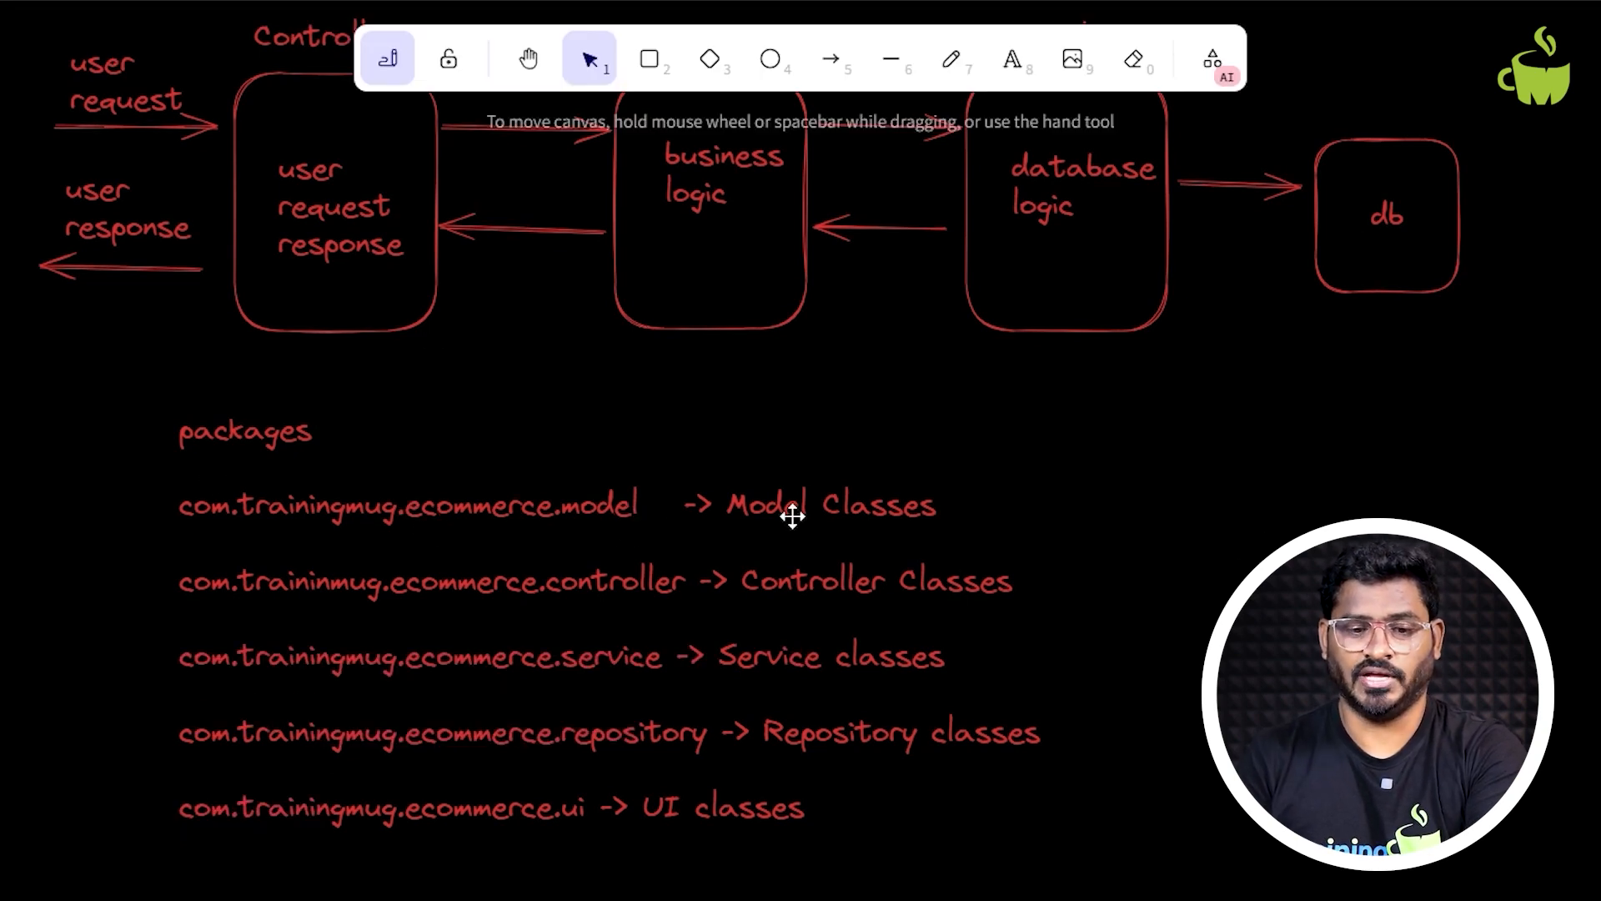
mouse_move(584, 583)
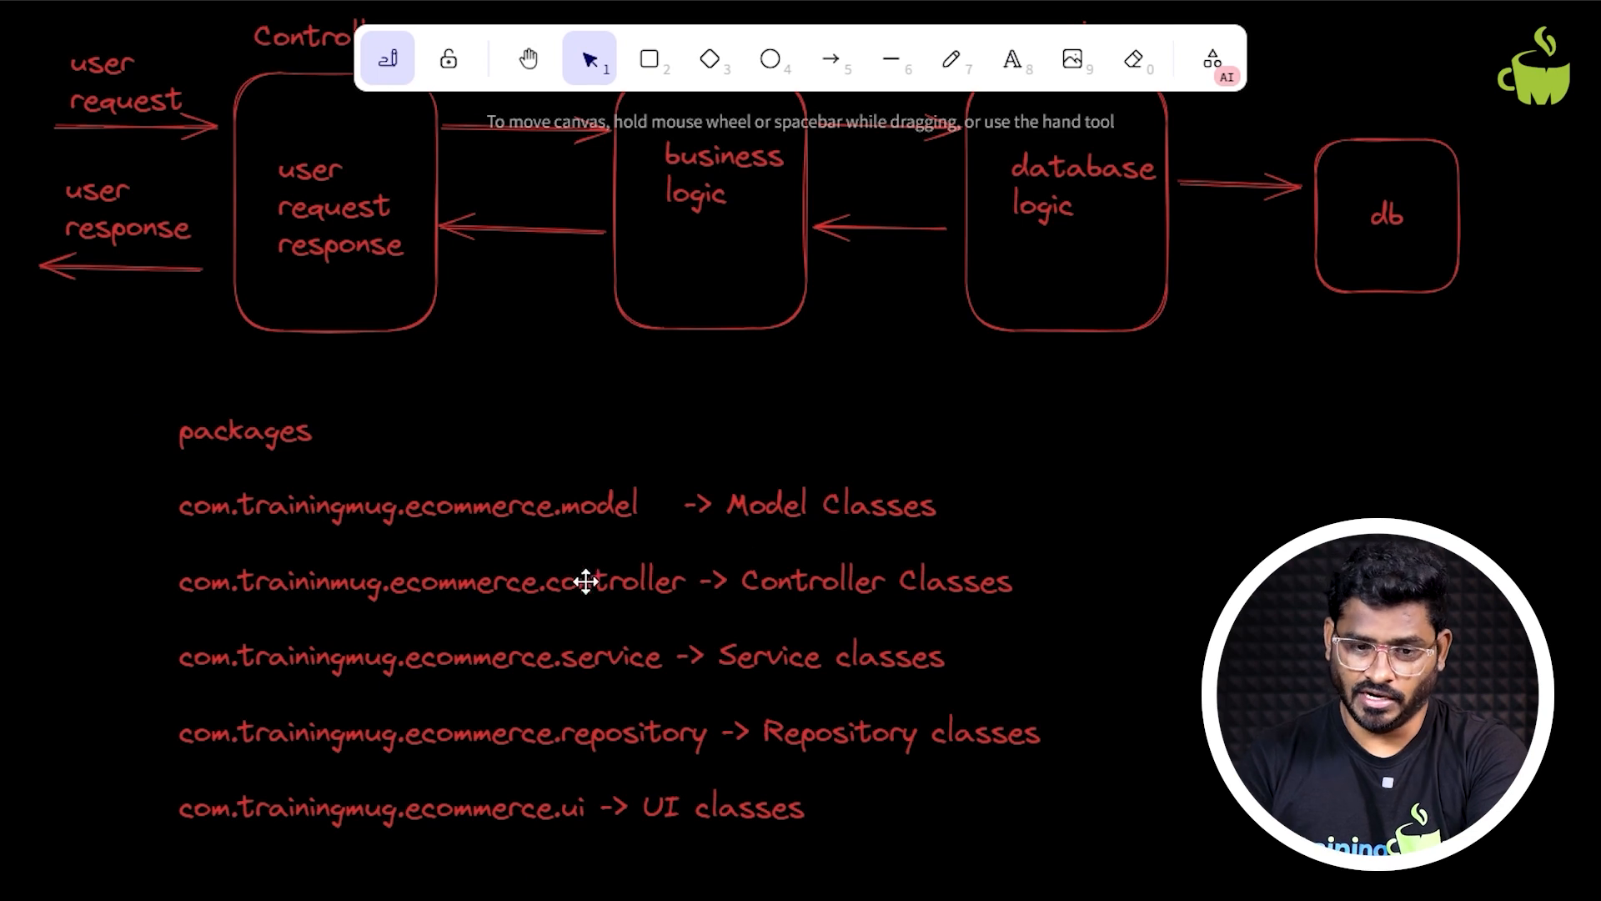
mouse_move(832, 579)
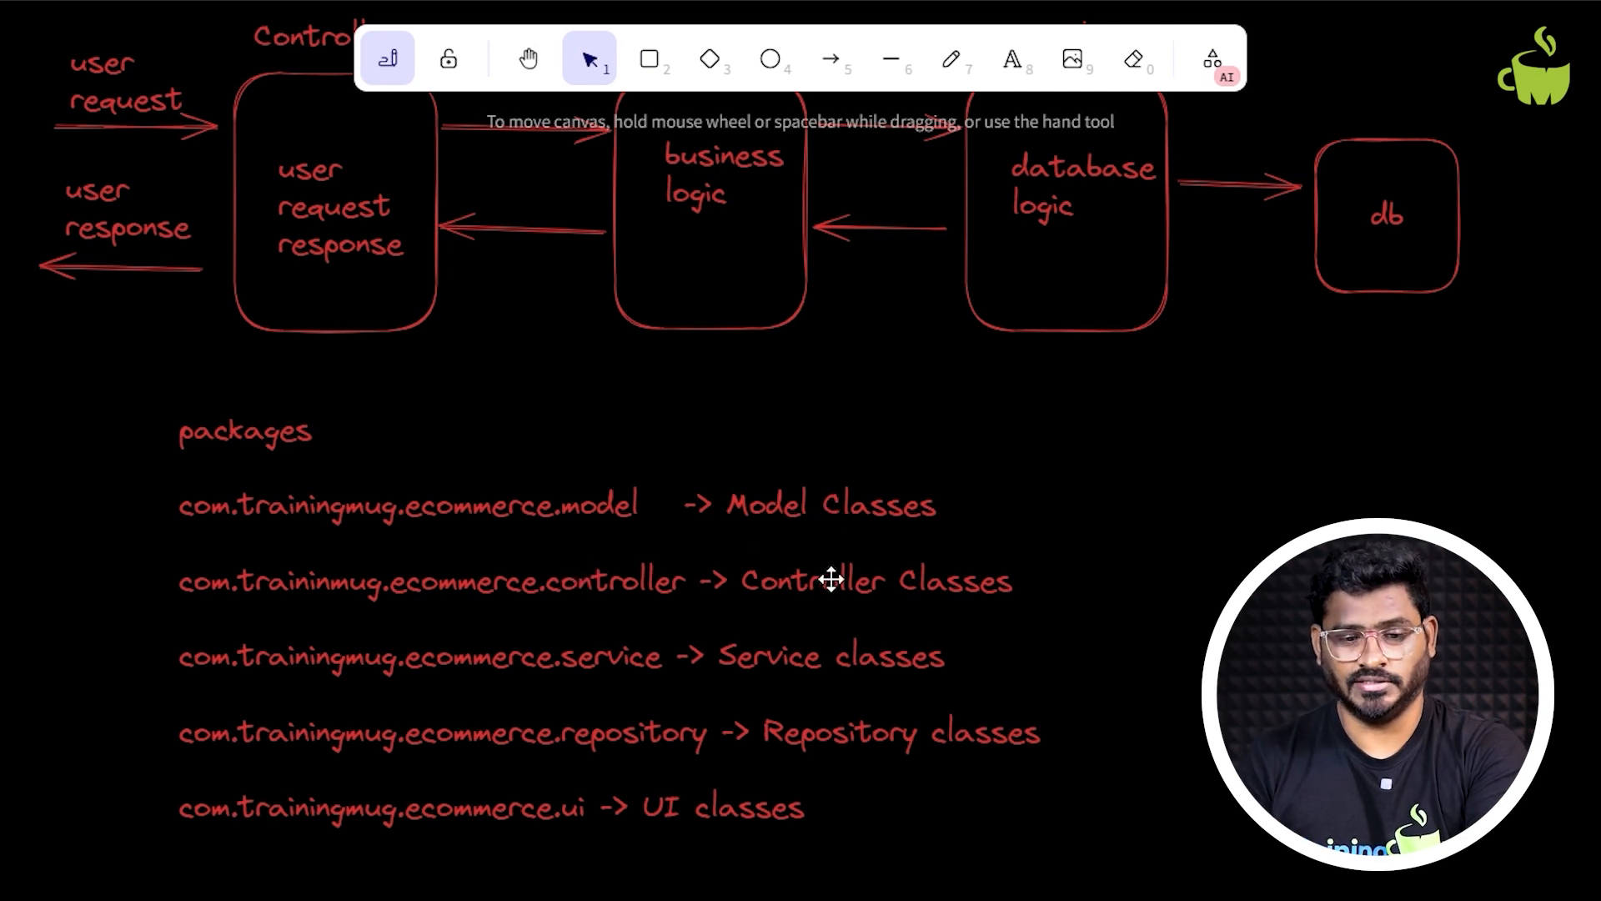
mouse_move(781, 661)
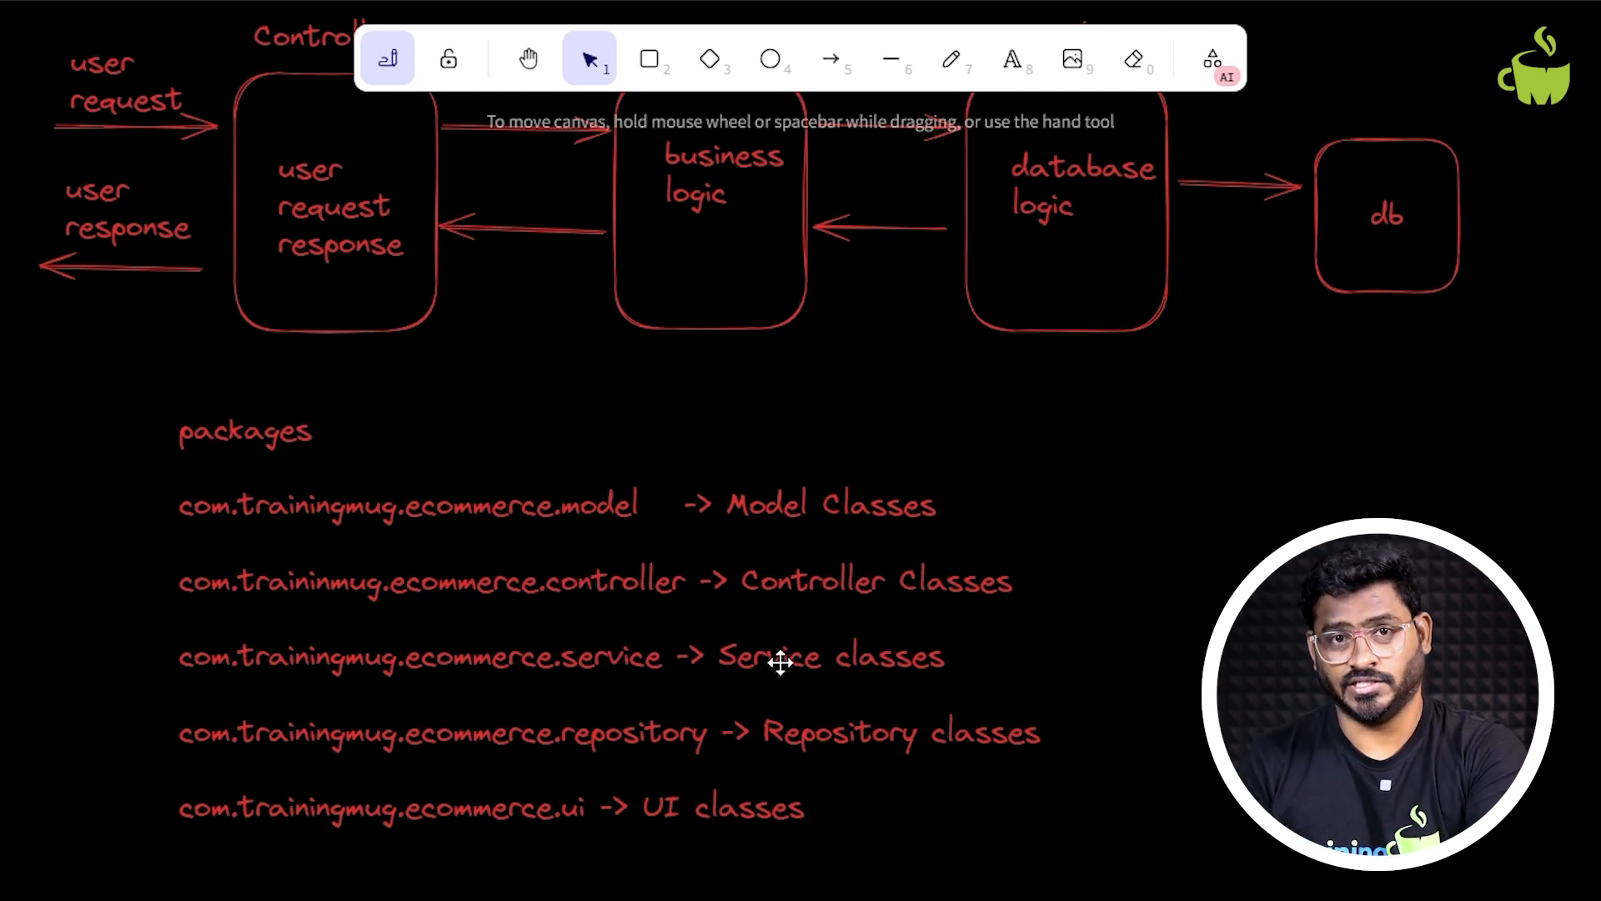
mouse_move(661, 725)
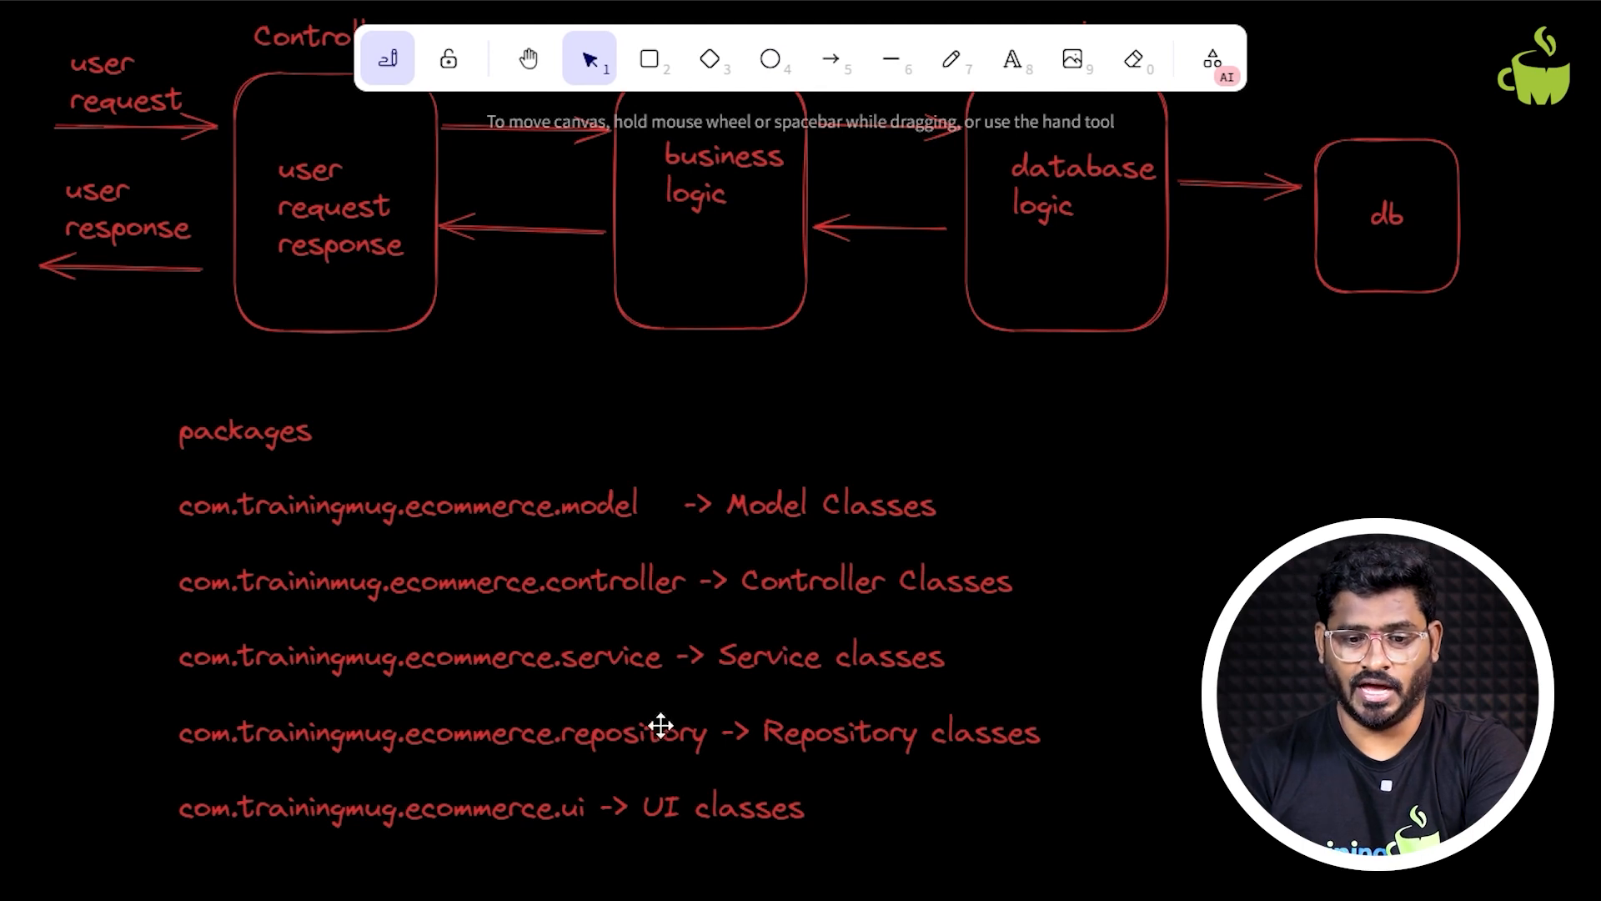
mouse_move(542, 817)
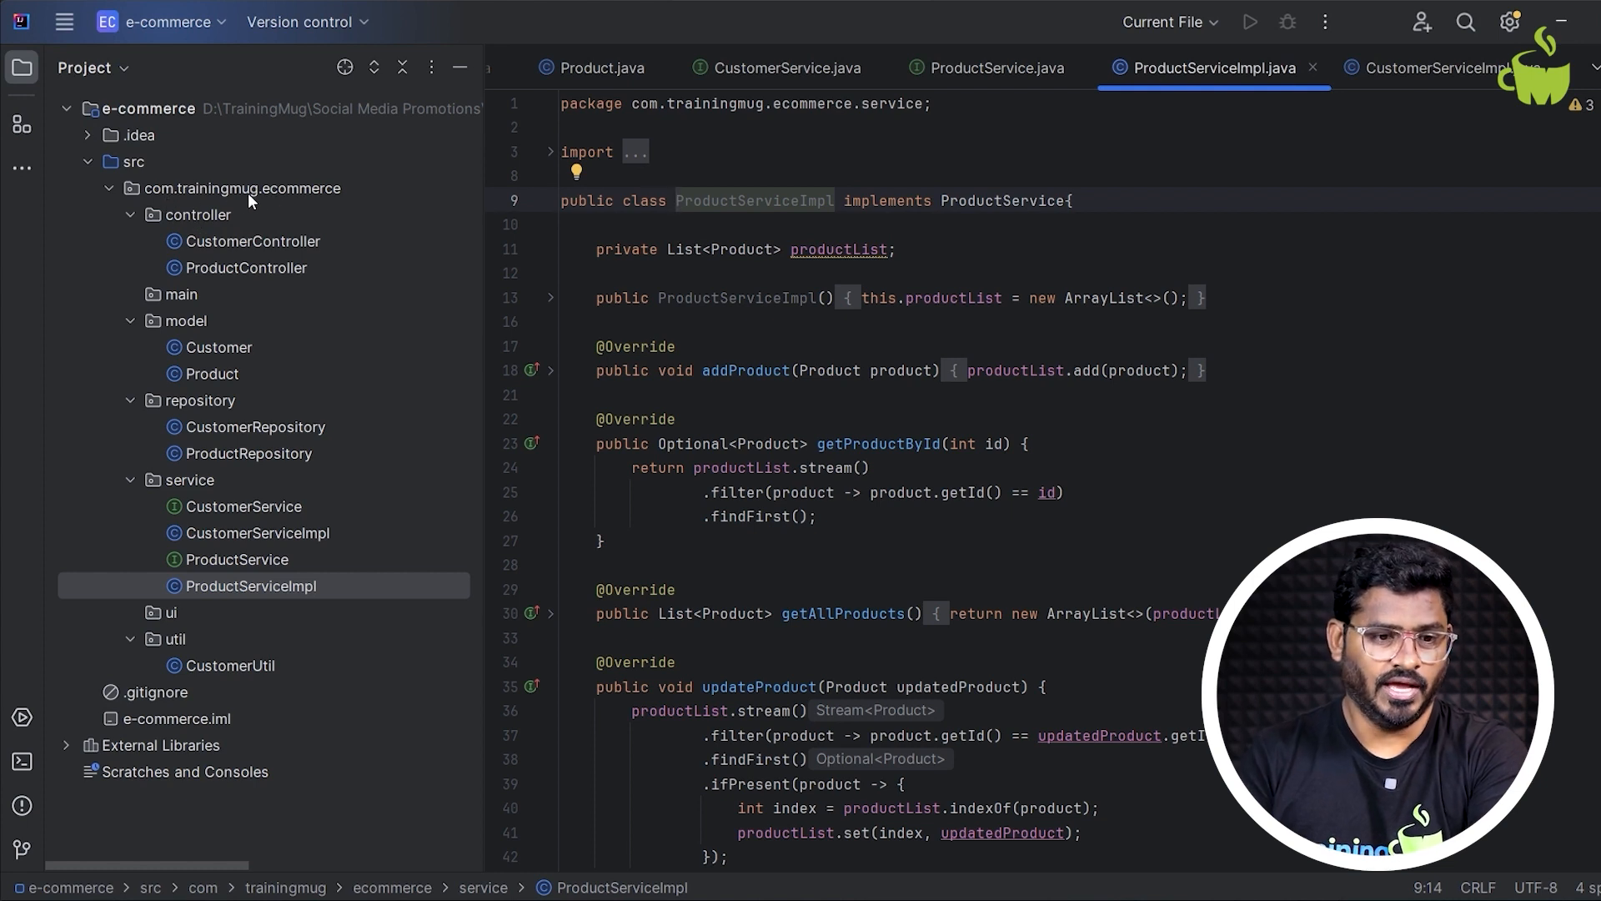
- Point out the controller, repository and util packages in the Project view
left_click(199, 214)
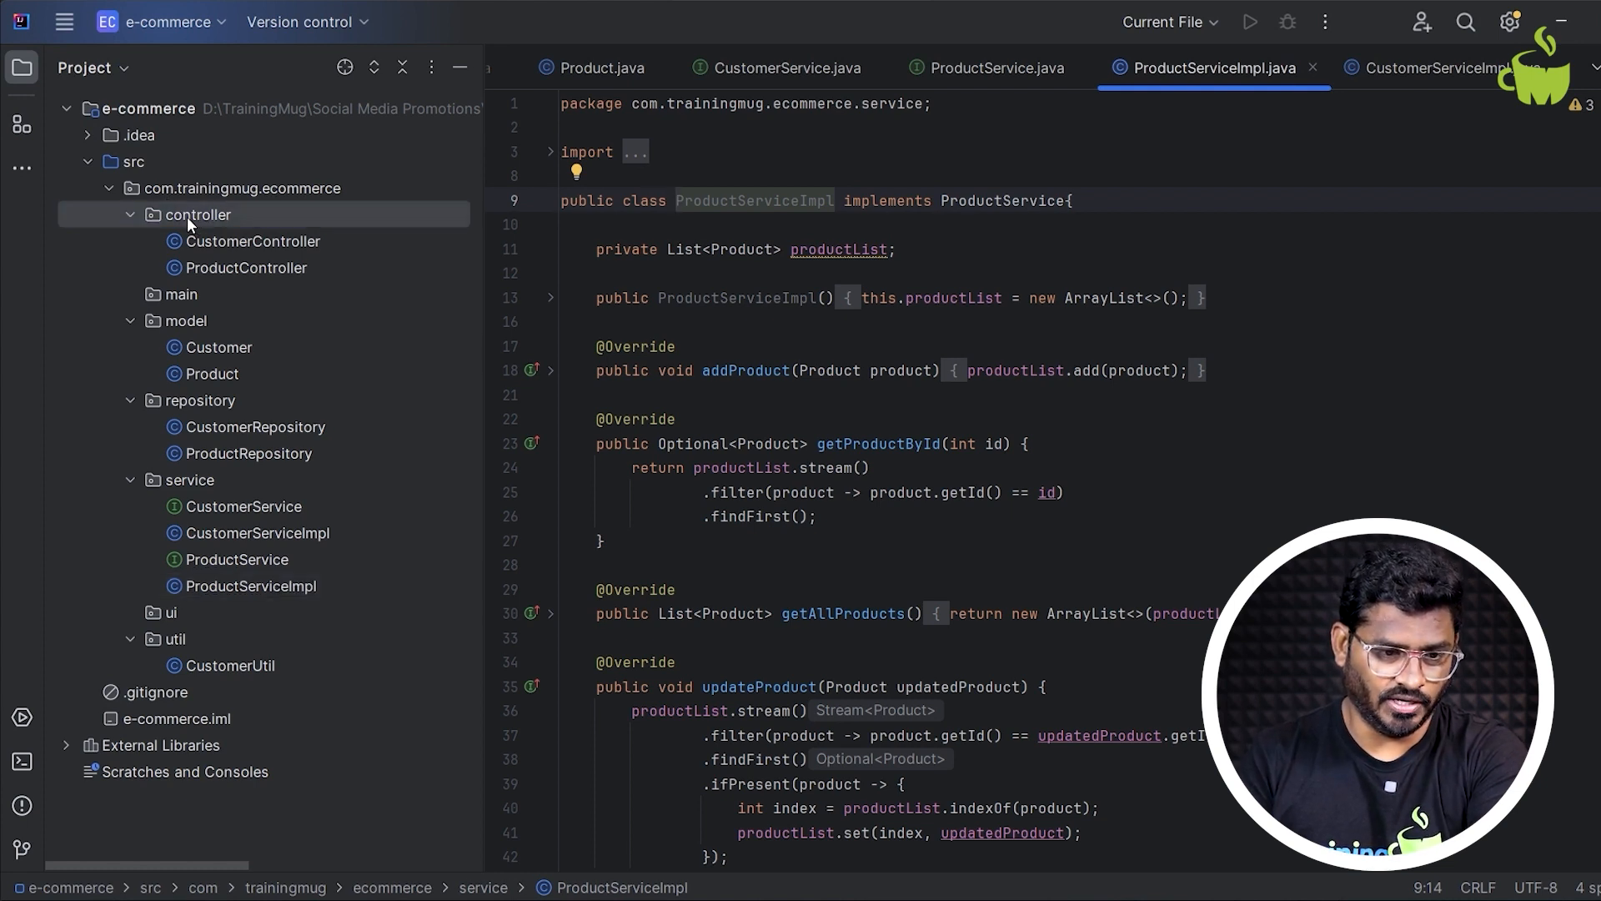
left_click(199, 400)
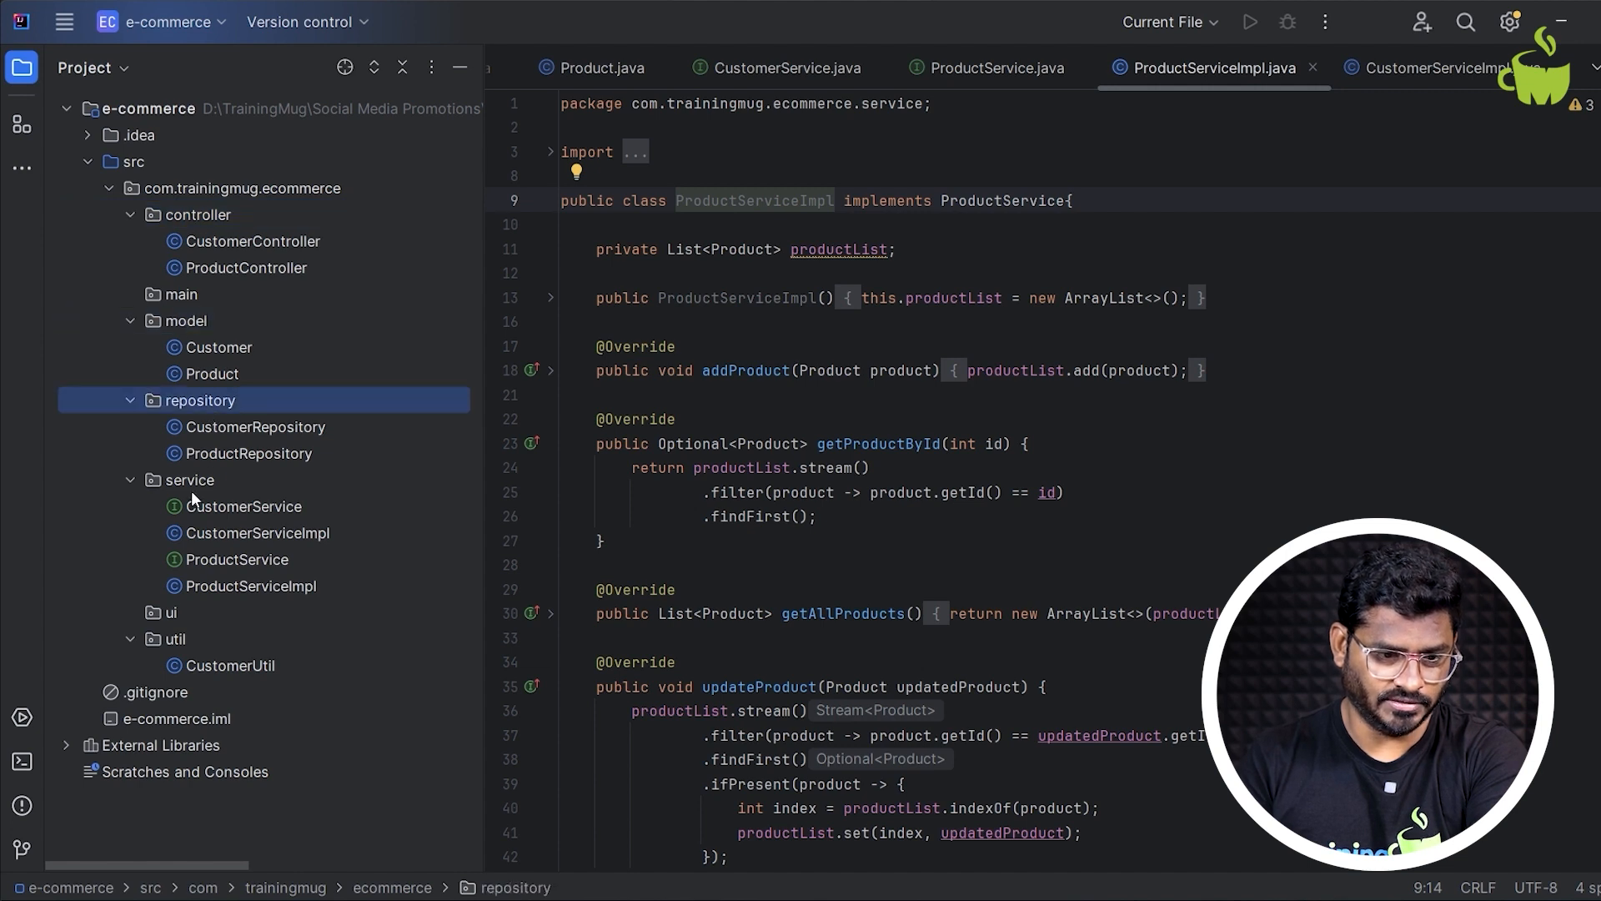
left_click(175, 638)
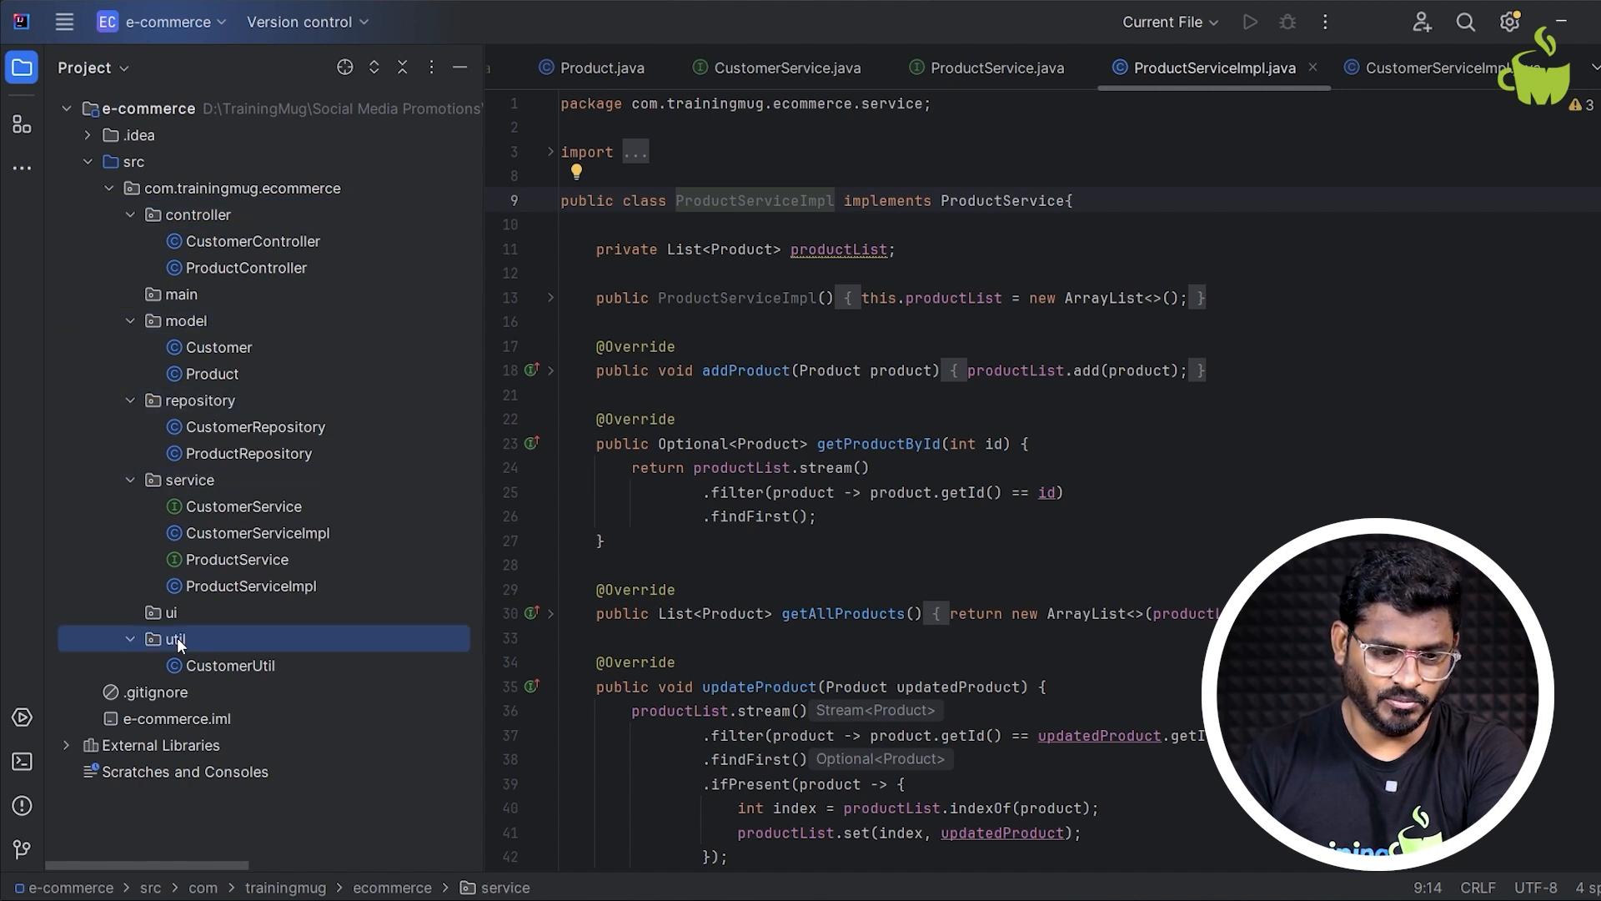
left_click(169, 613)
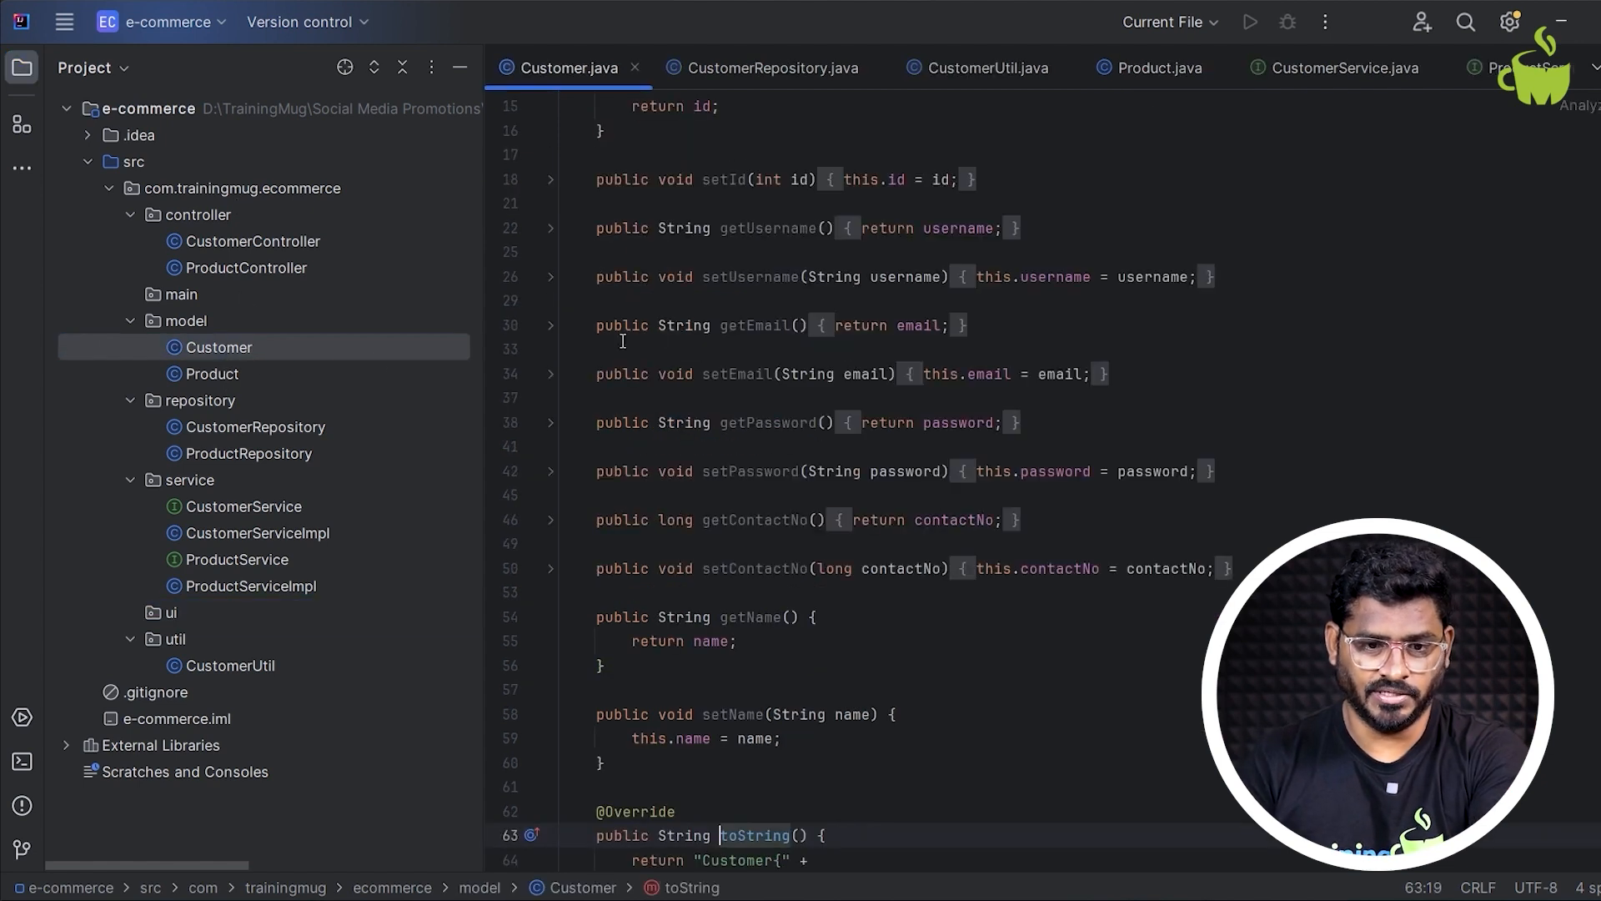
- Mark the email field and other field names in the Customer model class
scroll("up", 3)
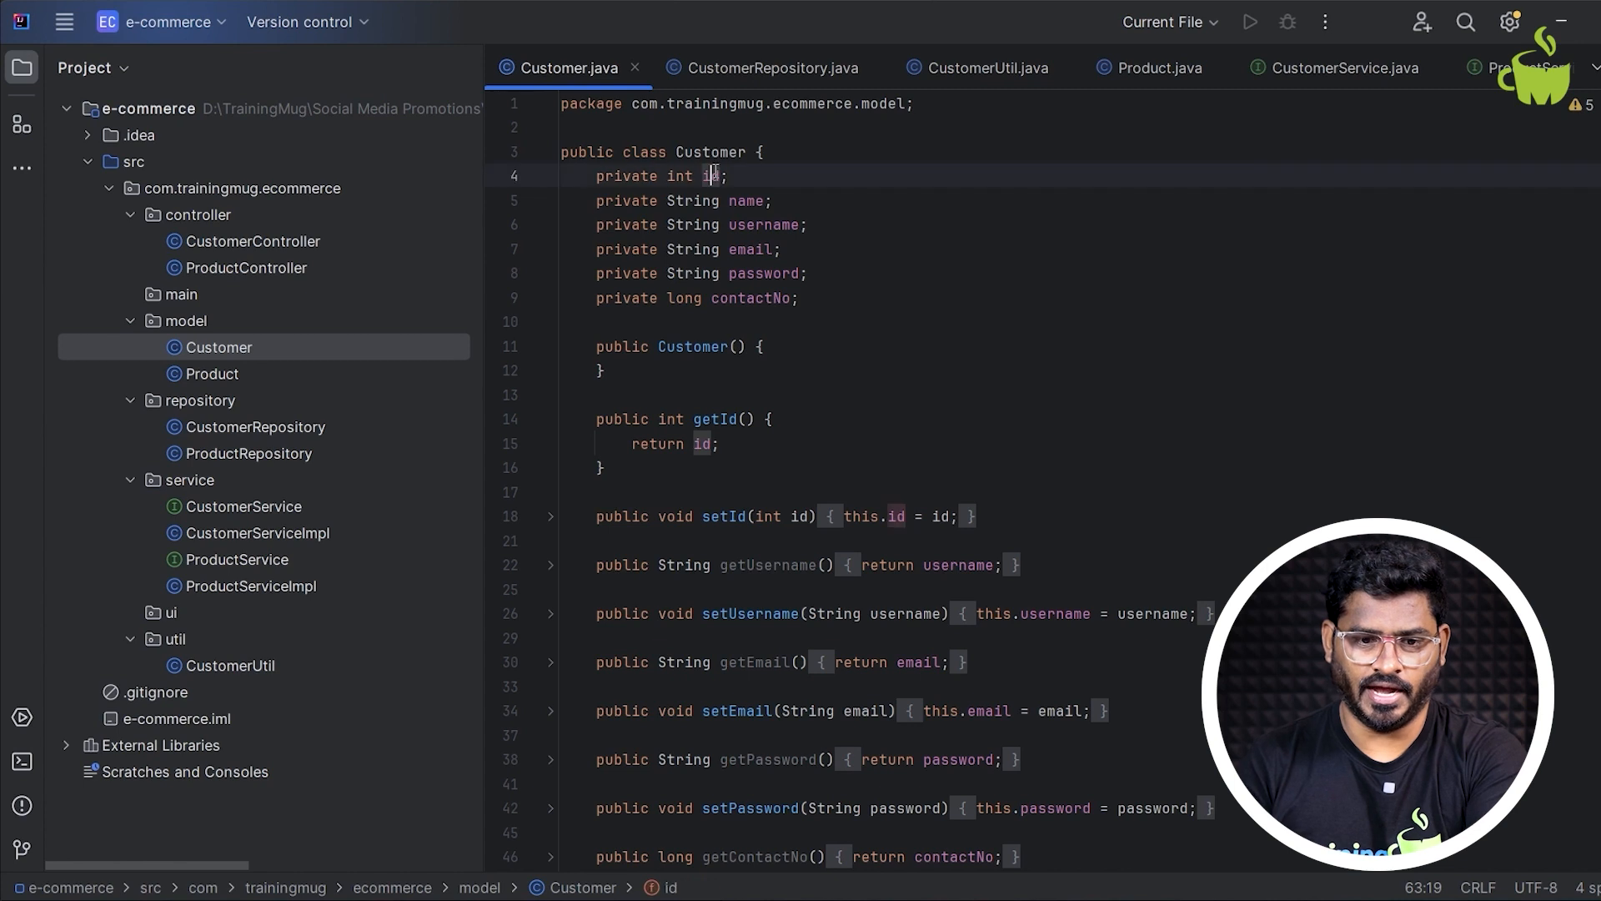
left_click(751, 249)
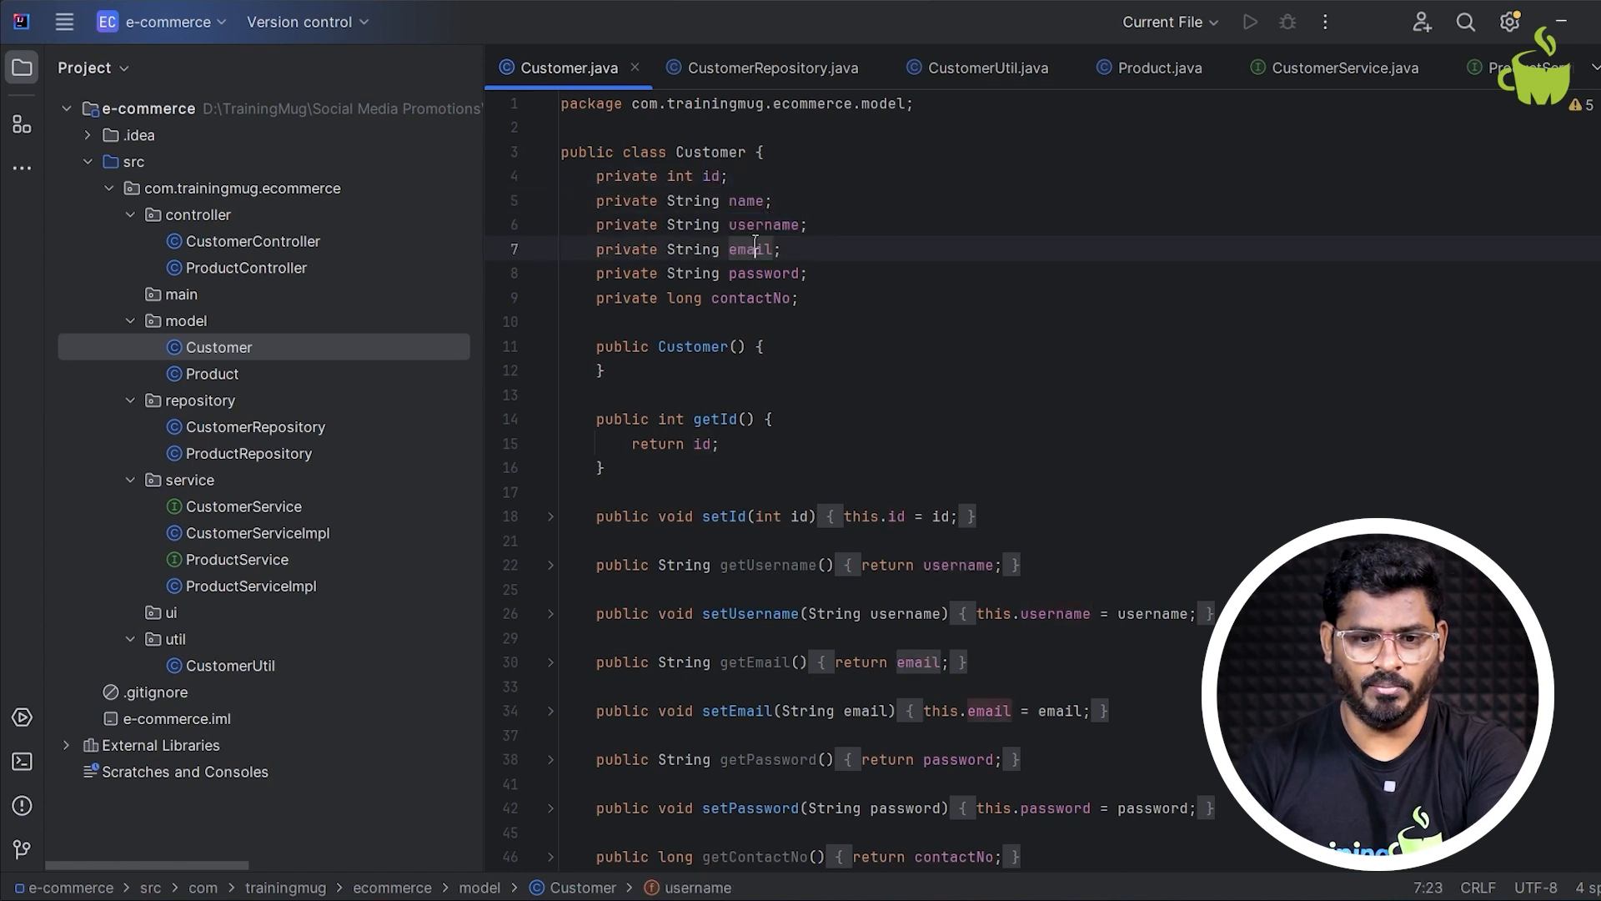
double_click(752, 297)
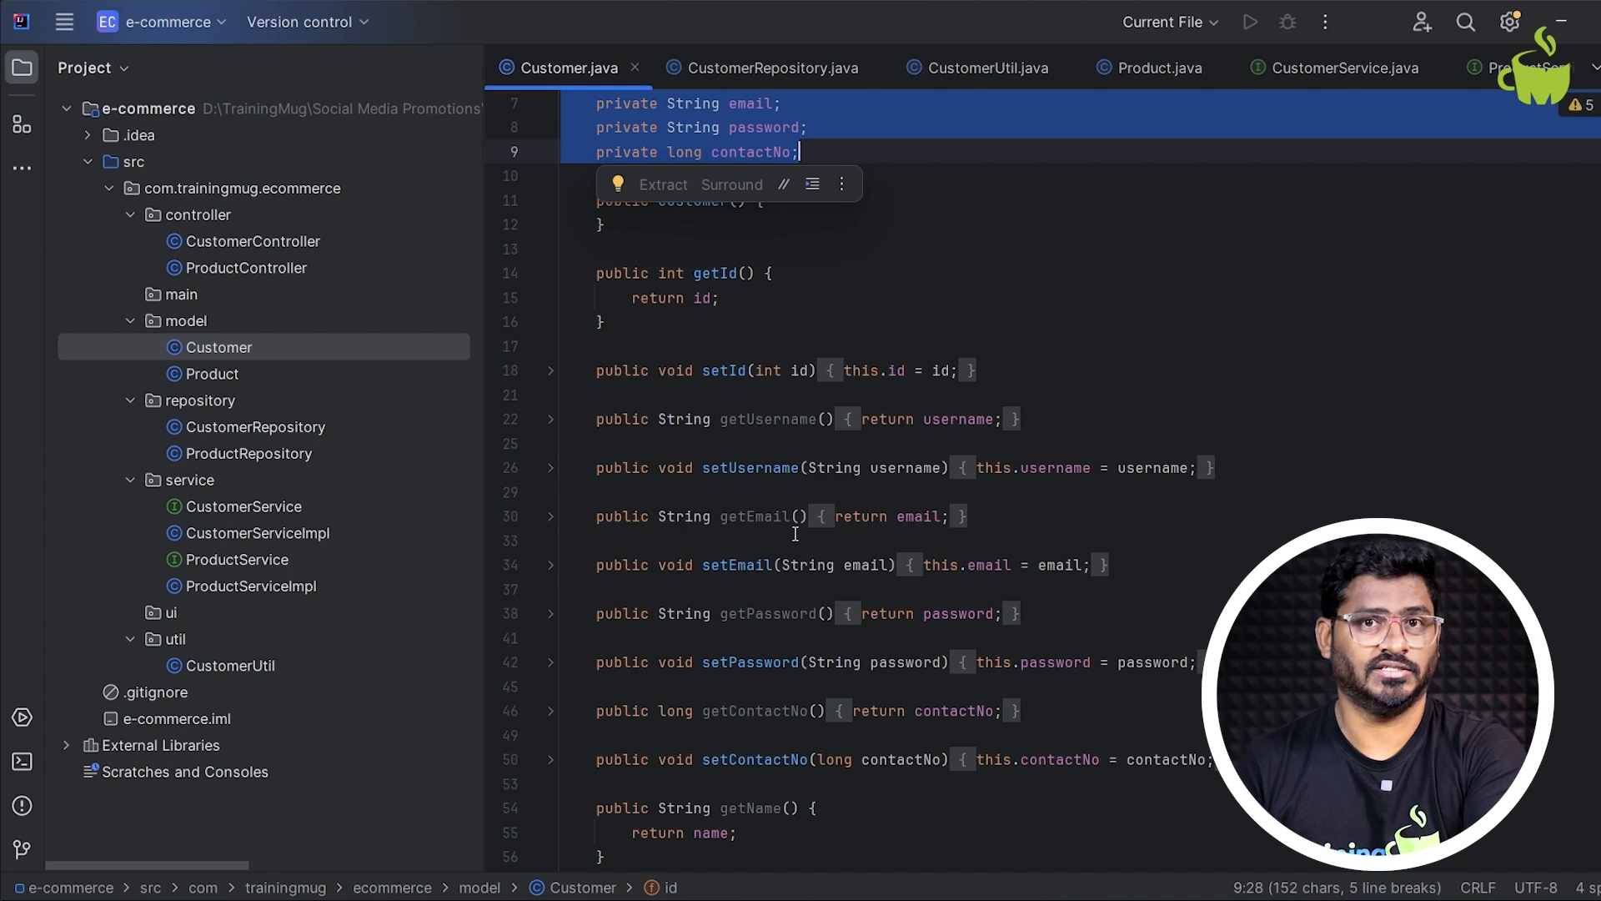
scroll("down", 3)
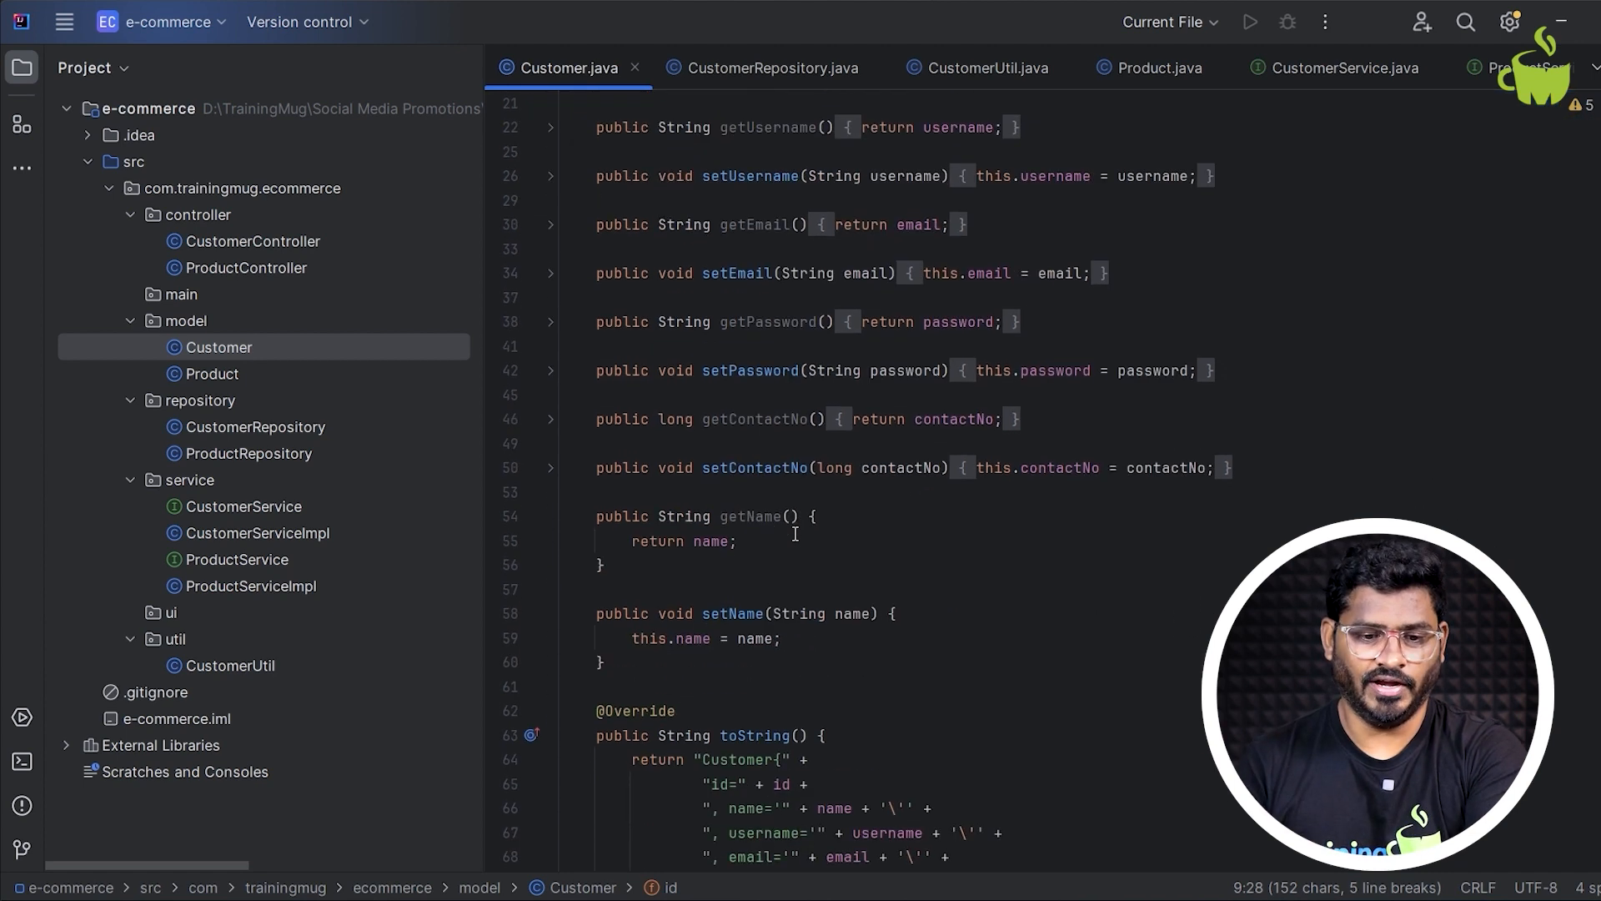
scroll("down", 3)
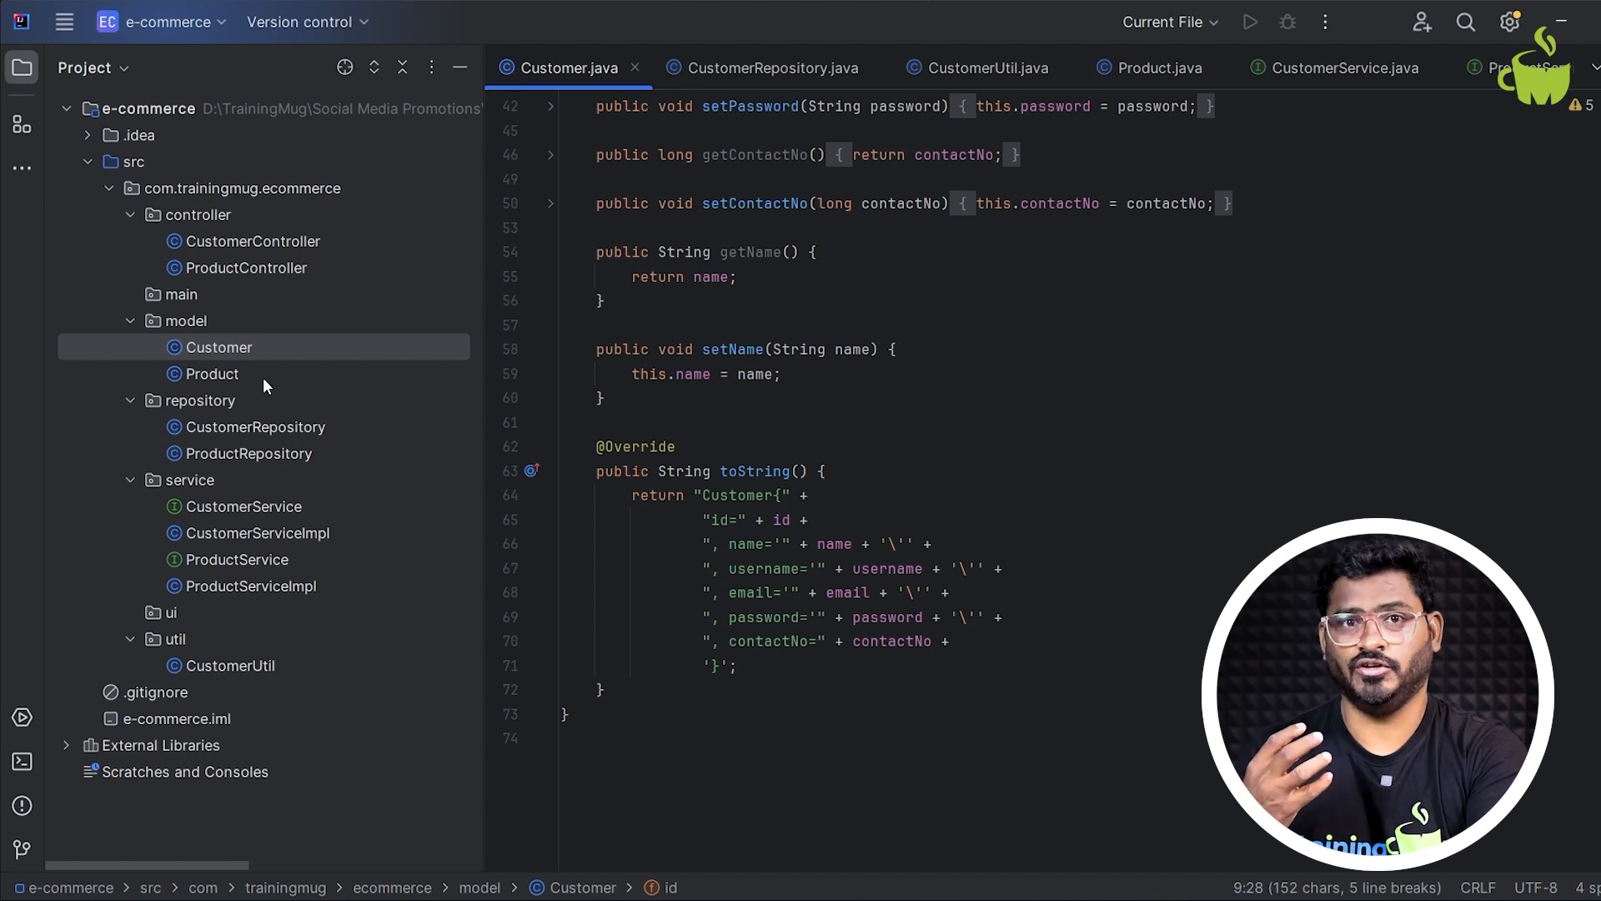
scroll("up", 3)
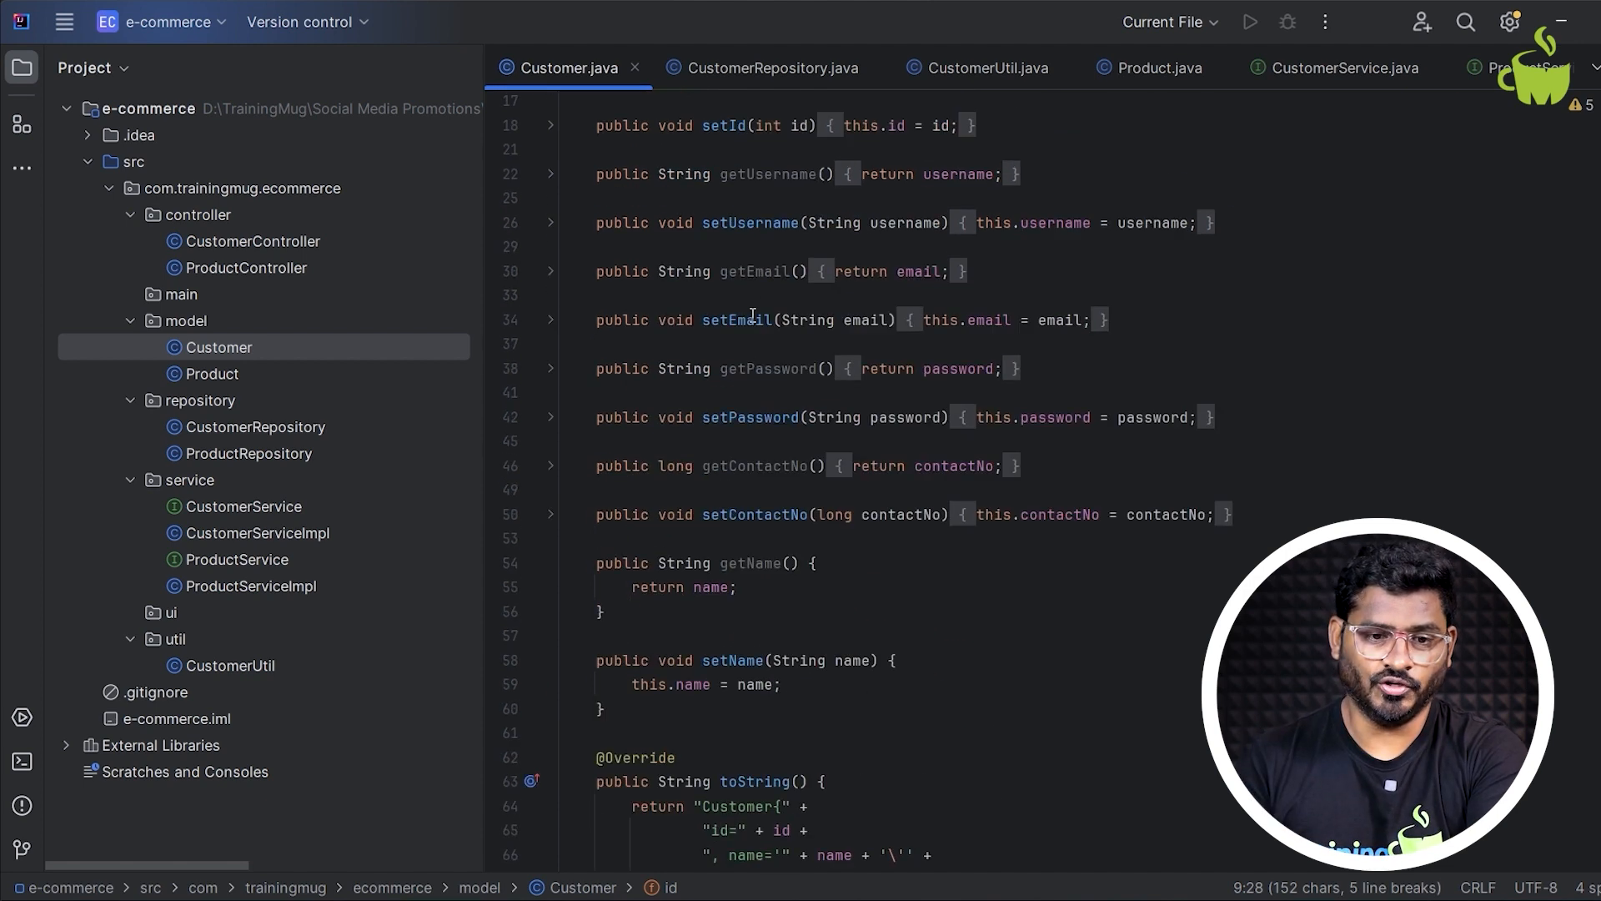
scroll("up", 3)
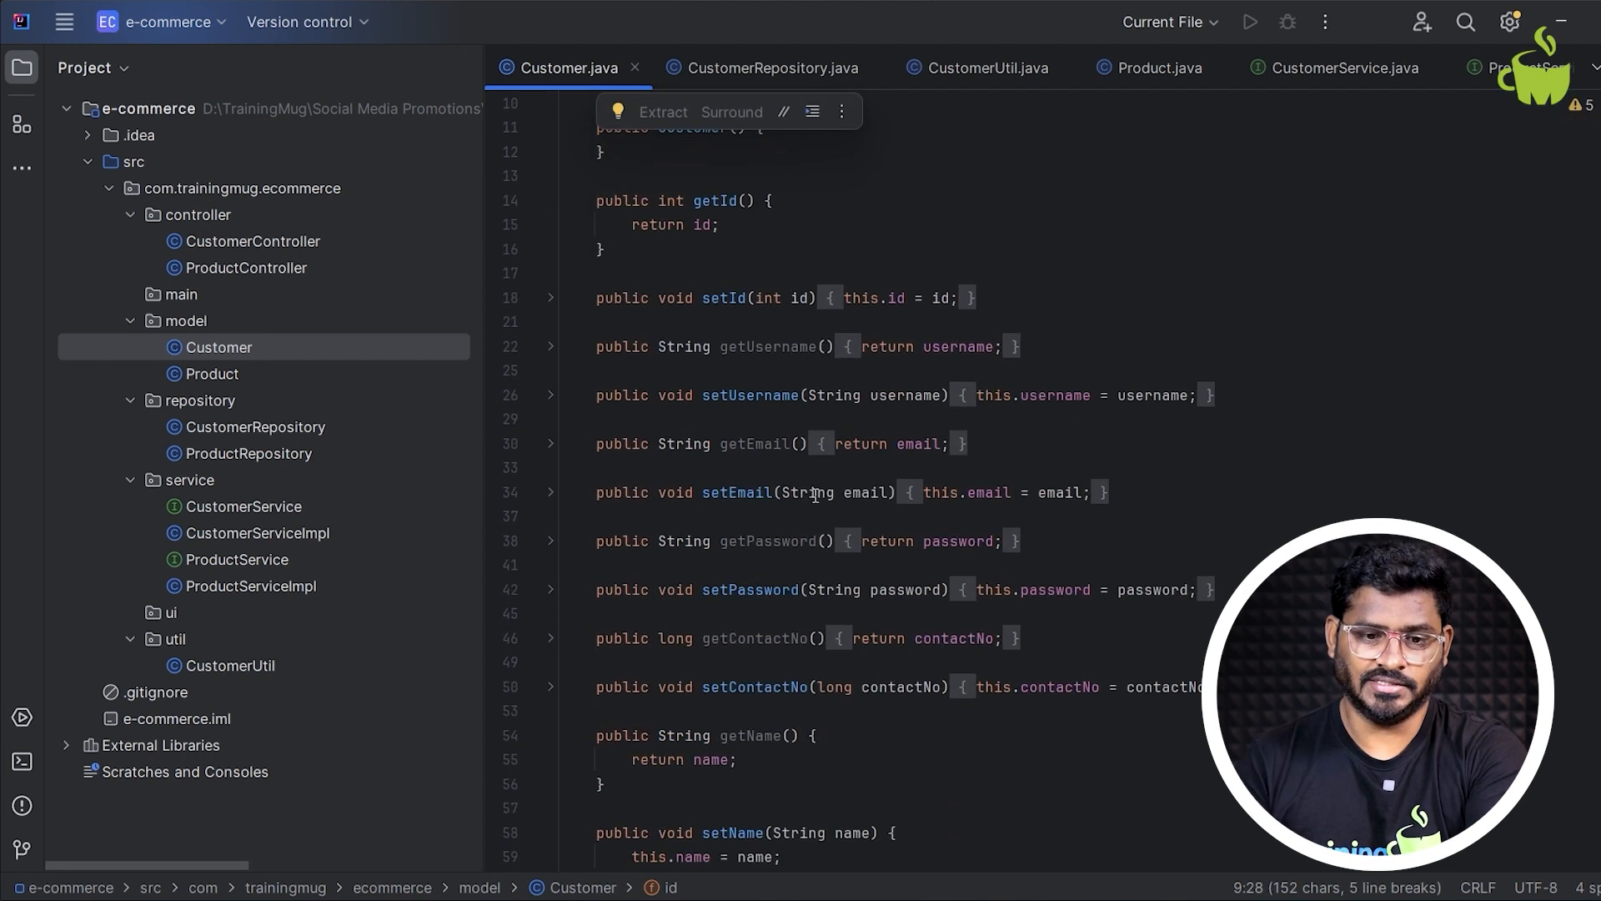
scroll("down", 3)
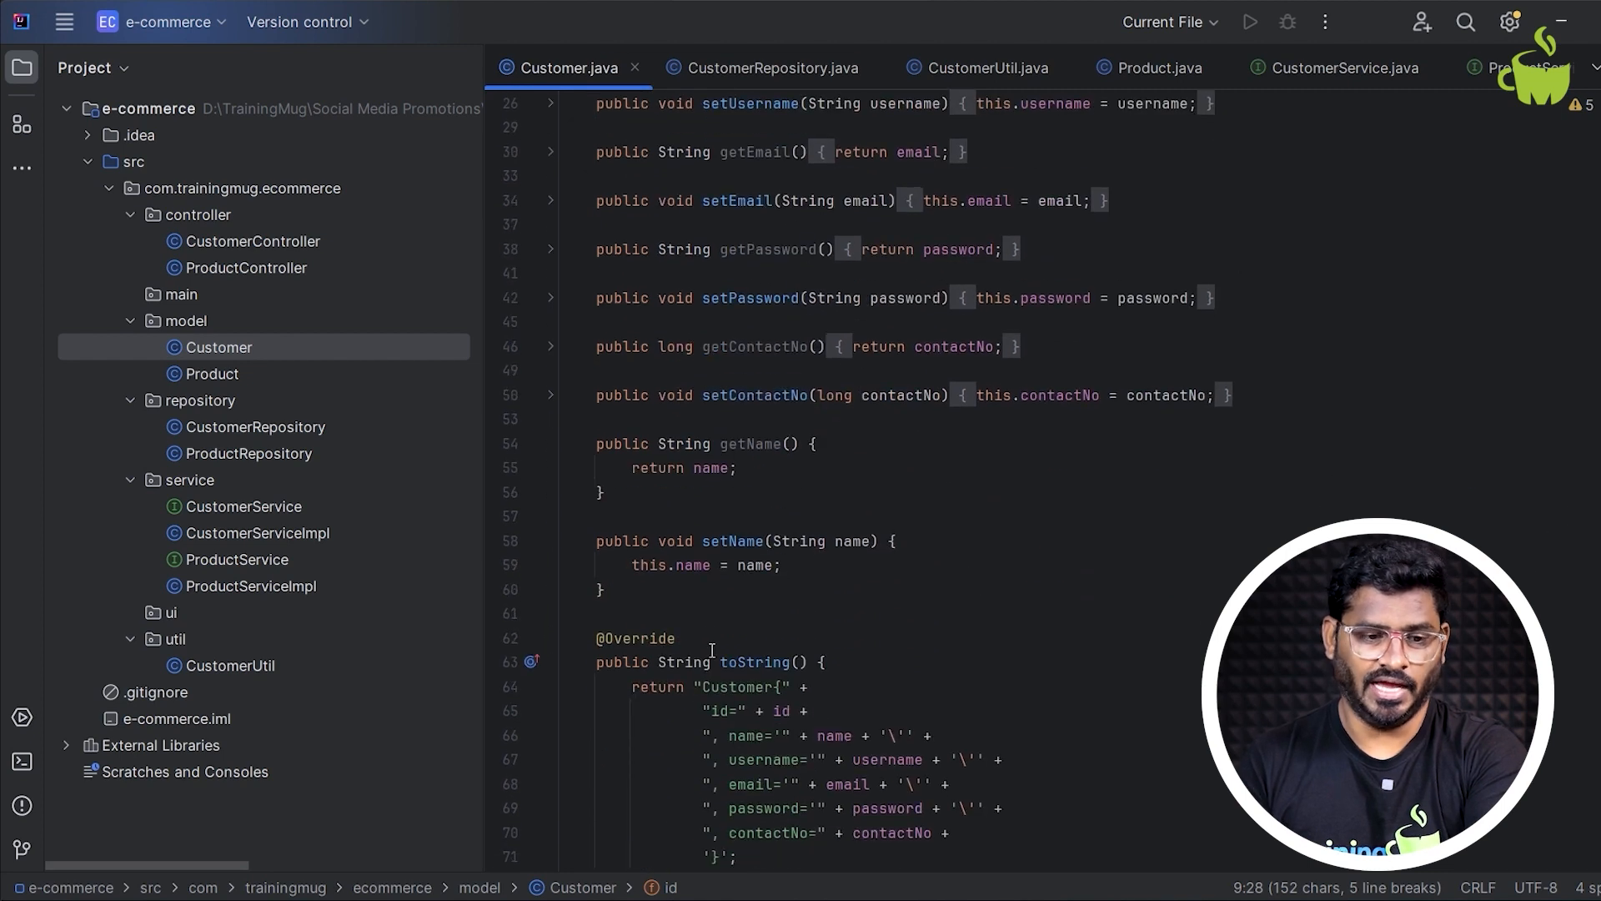
- Select the id and price field names in the Product model class
left_click(1148, 67)
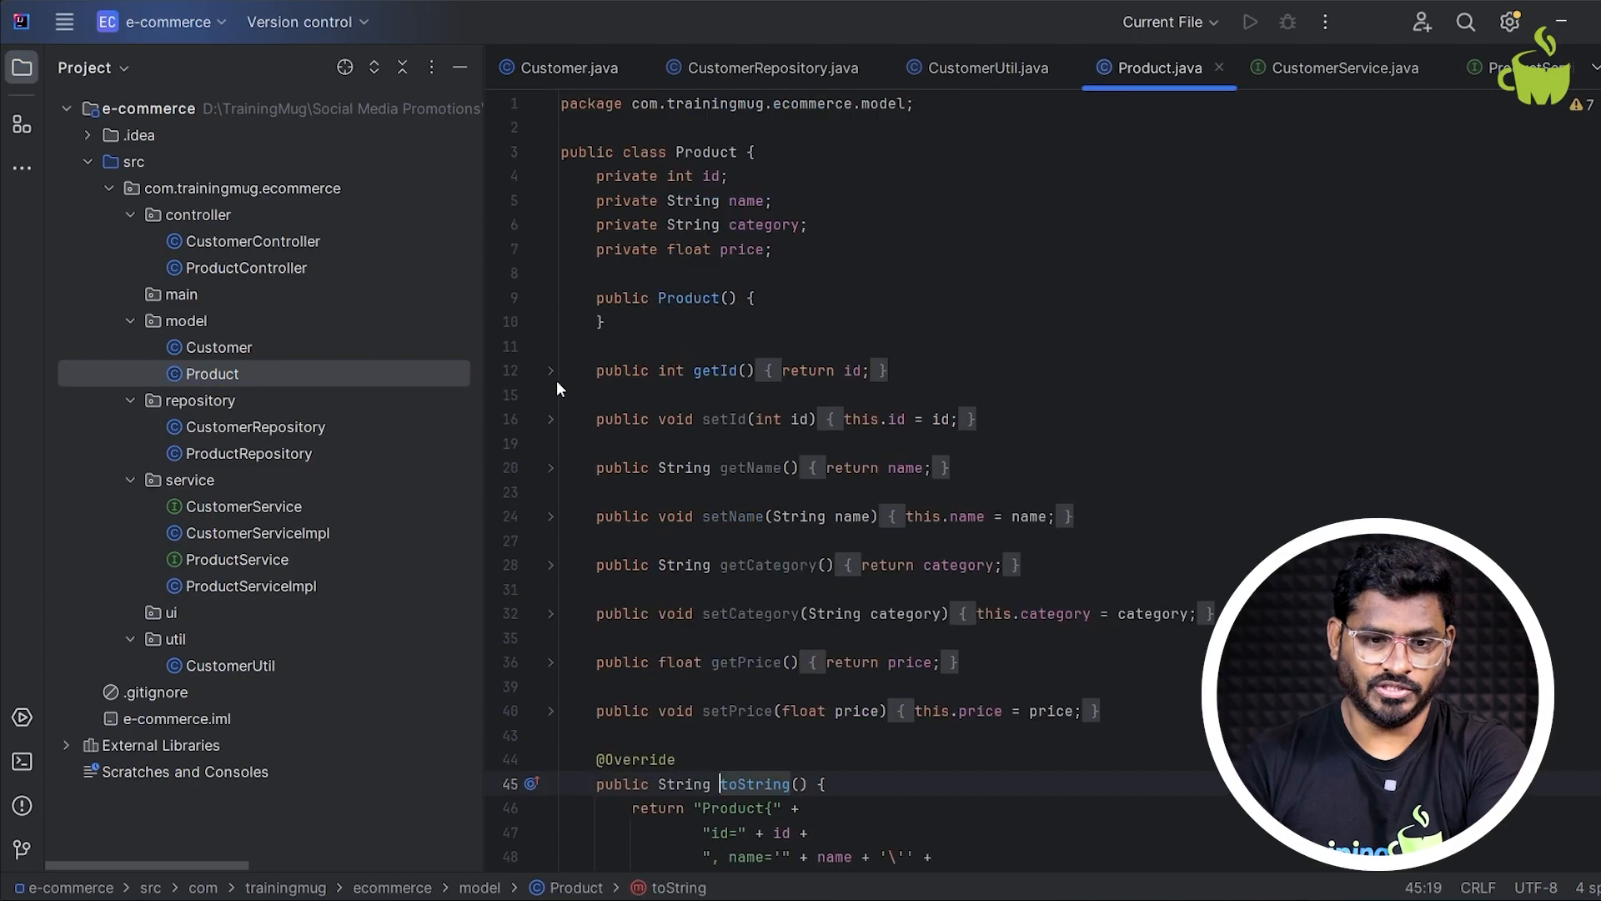
double_click(710, 175)
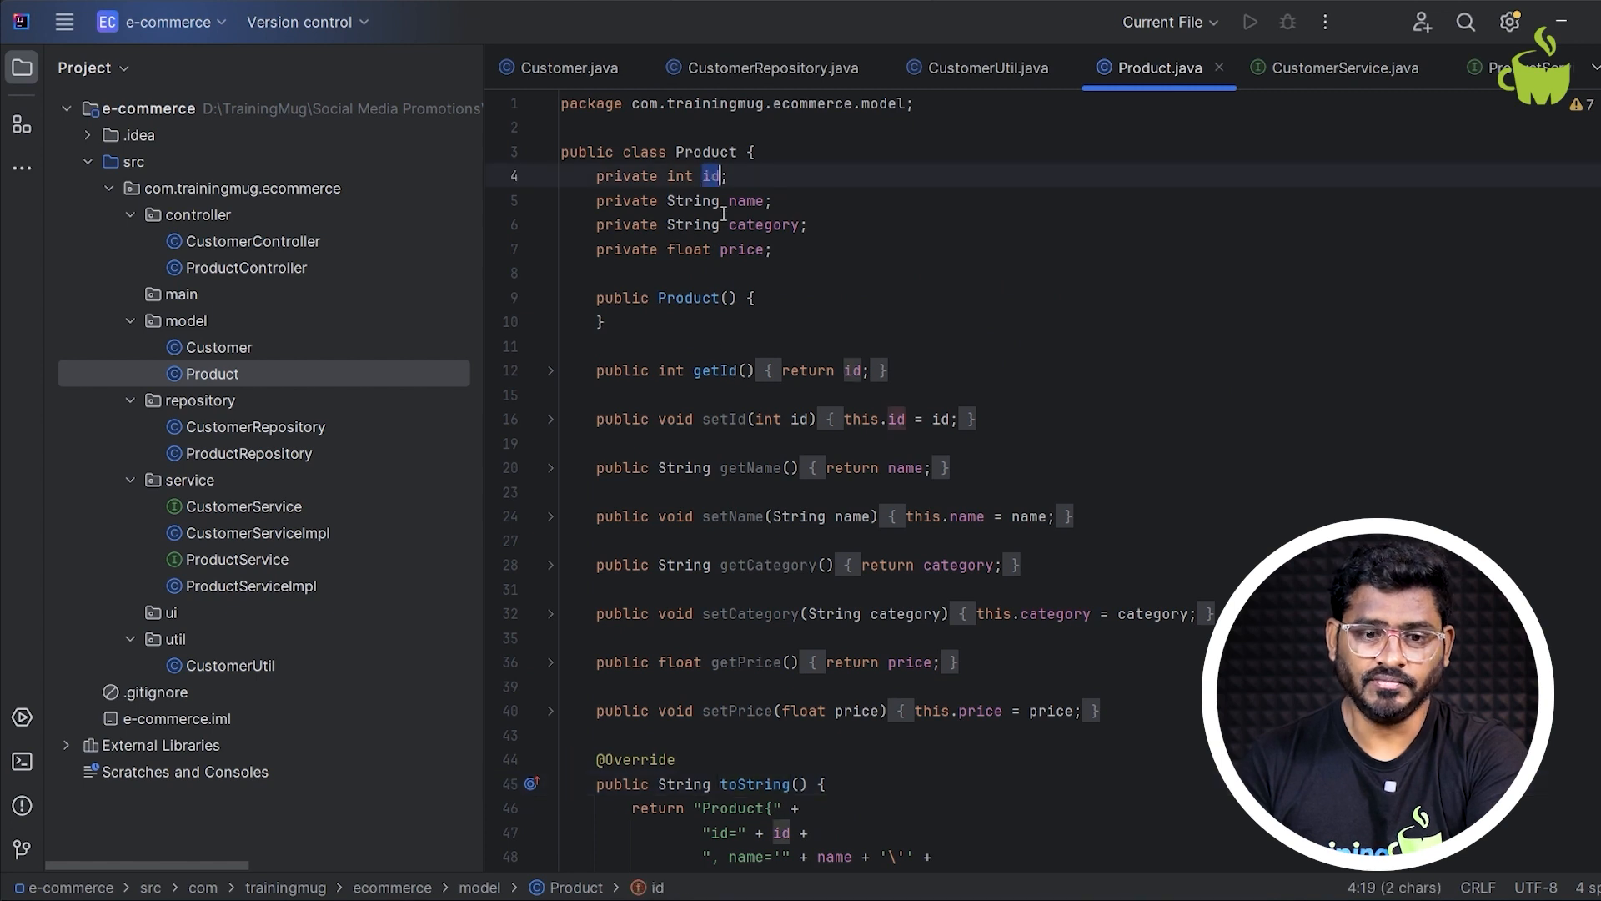
double_click(741, 249)
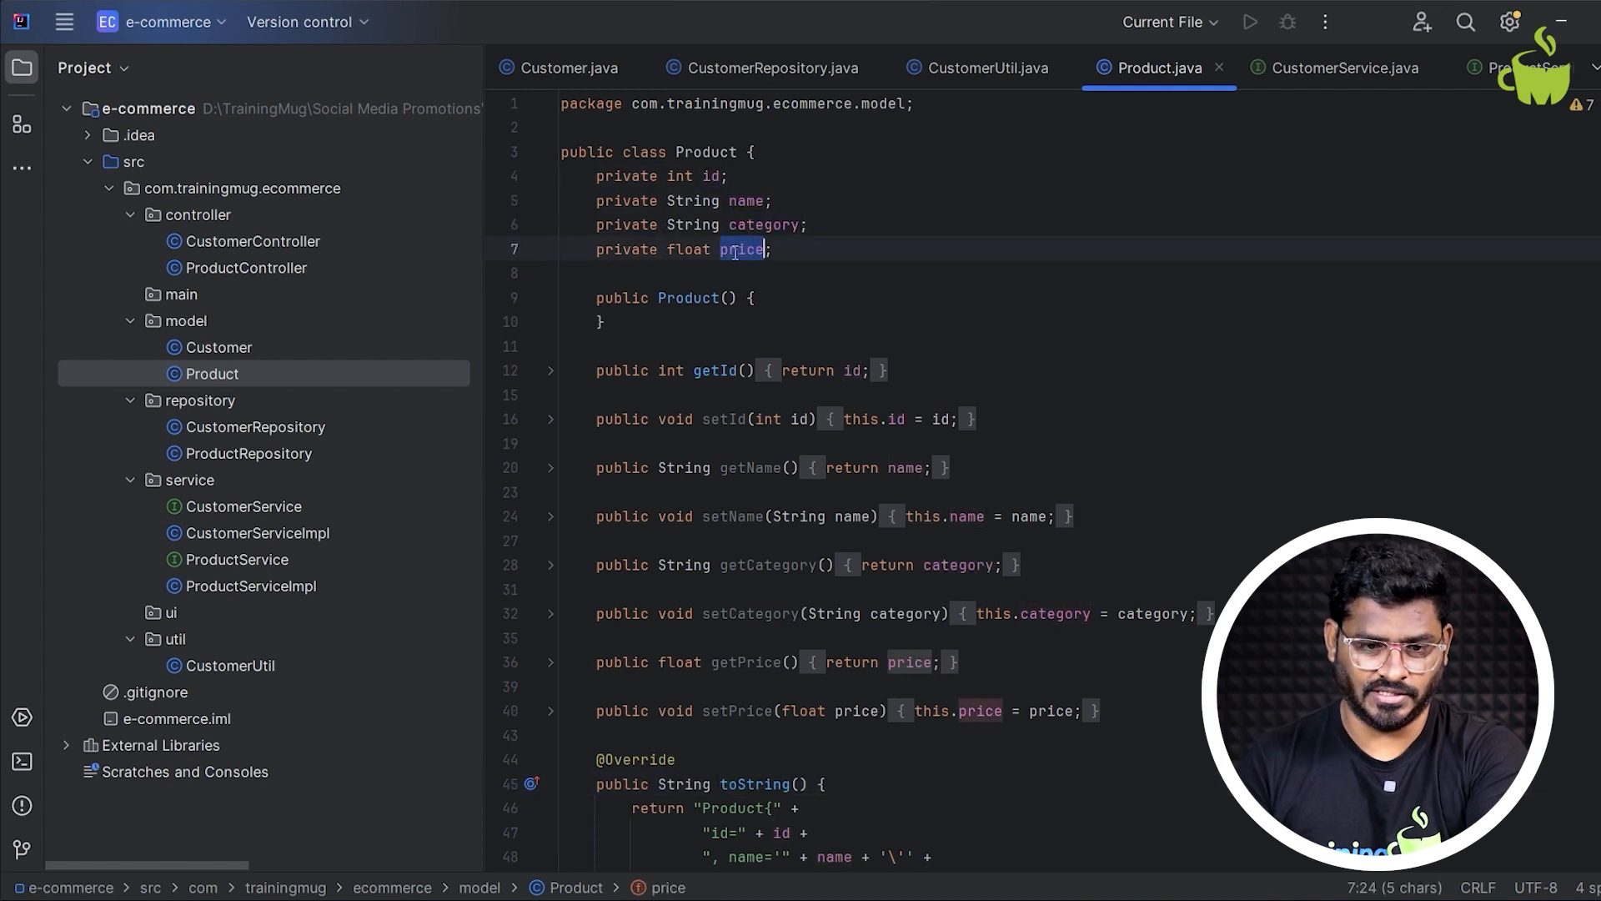
scroll("down", 3)
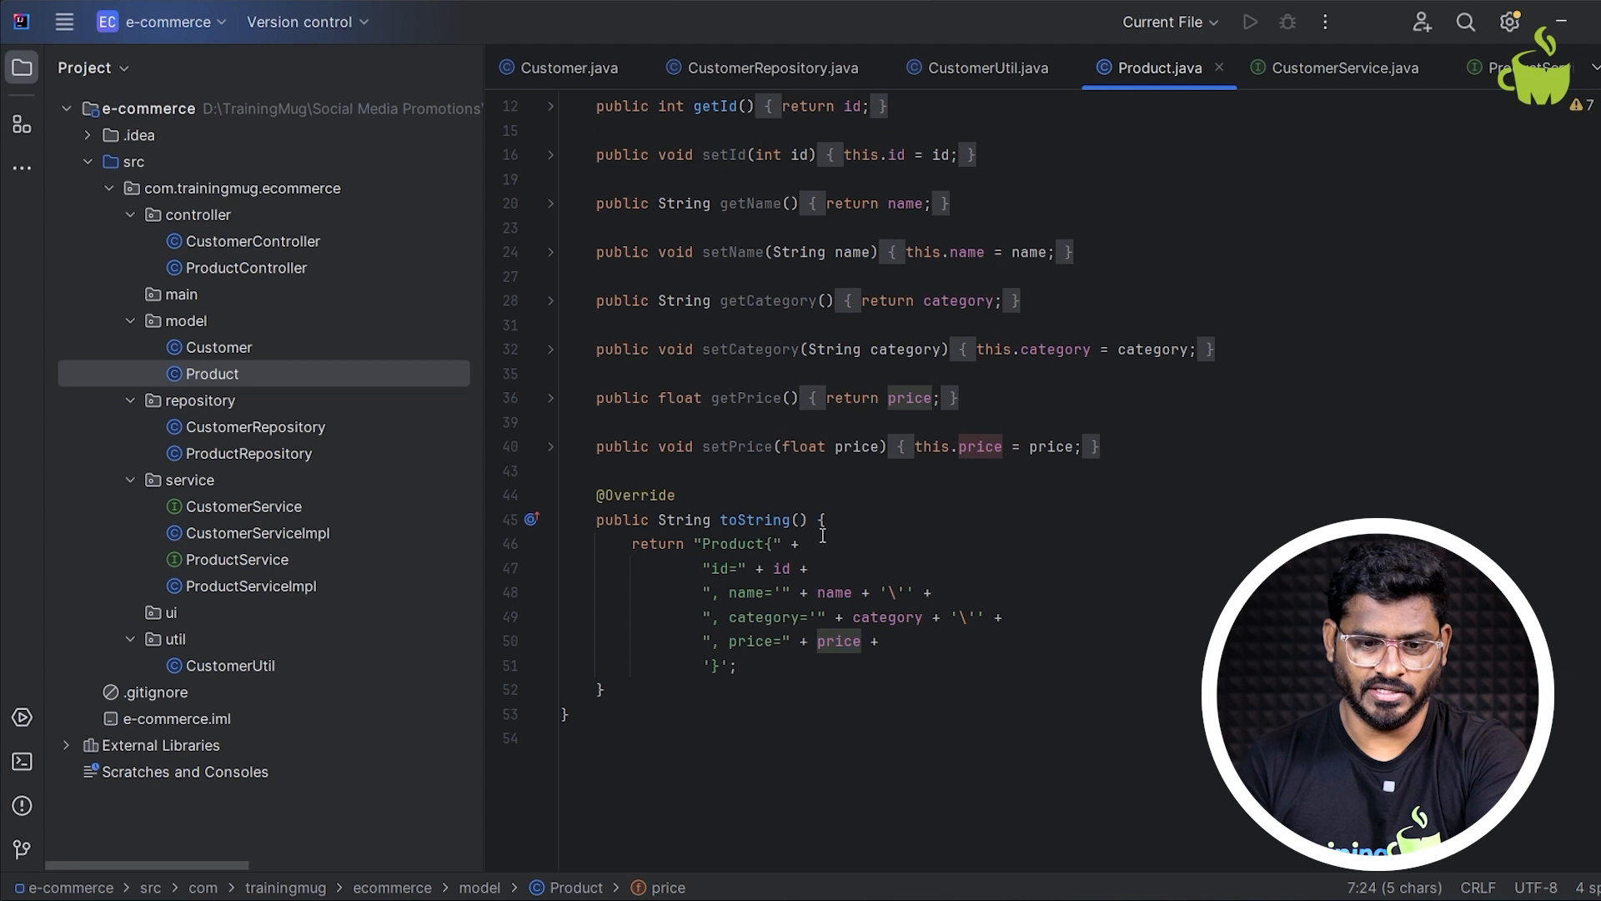
mouse_move(329, 460)
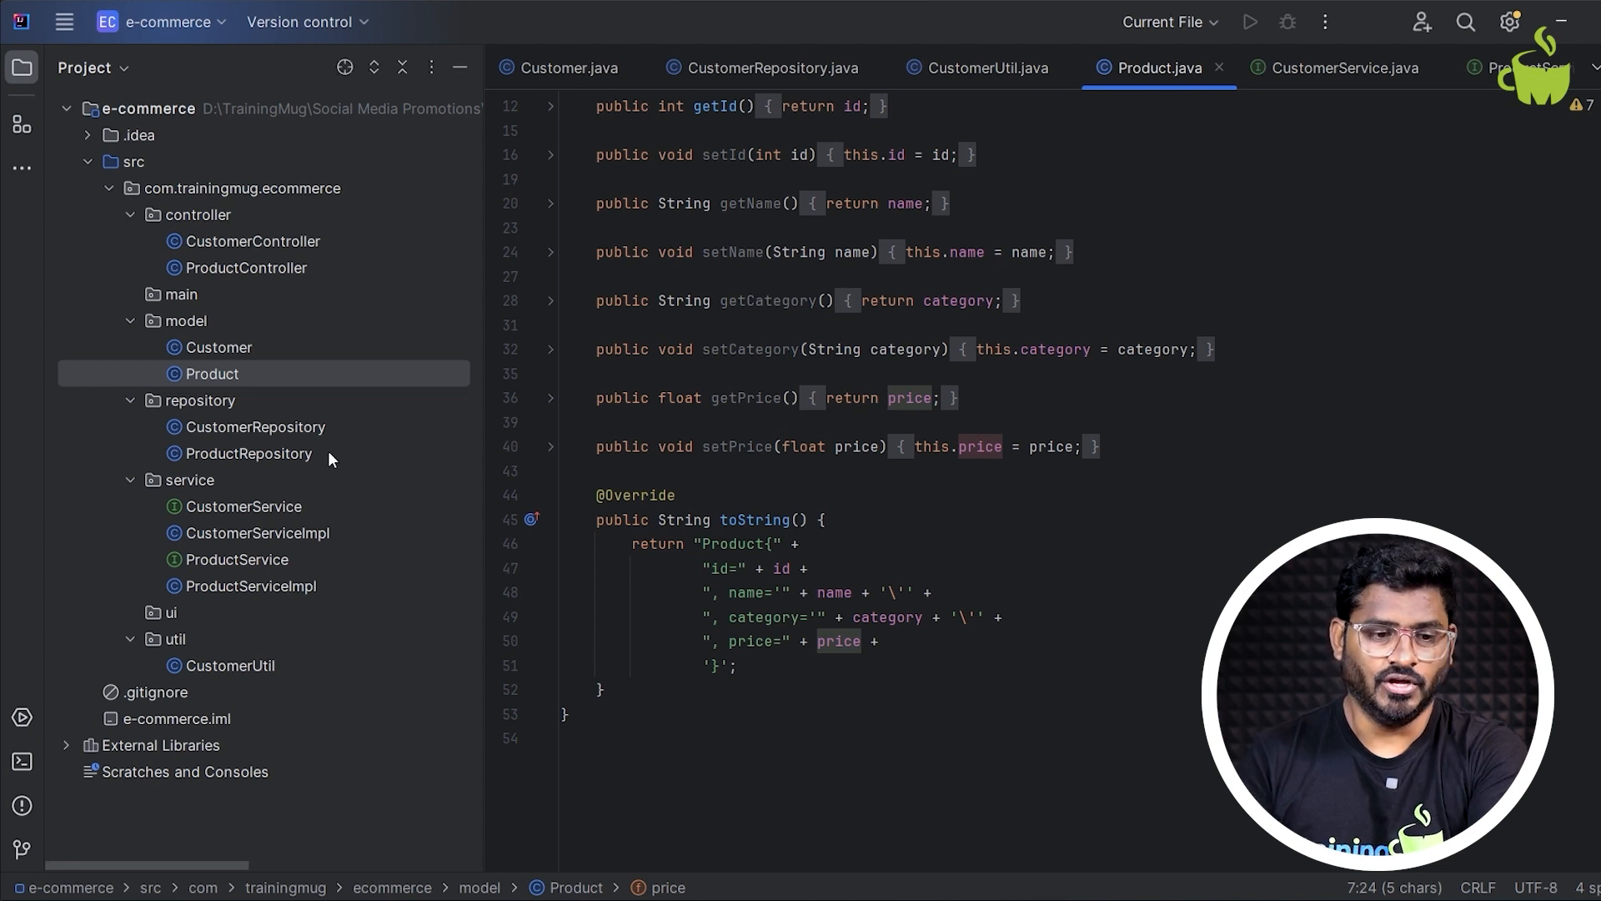
mouse_move(258, 444)
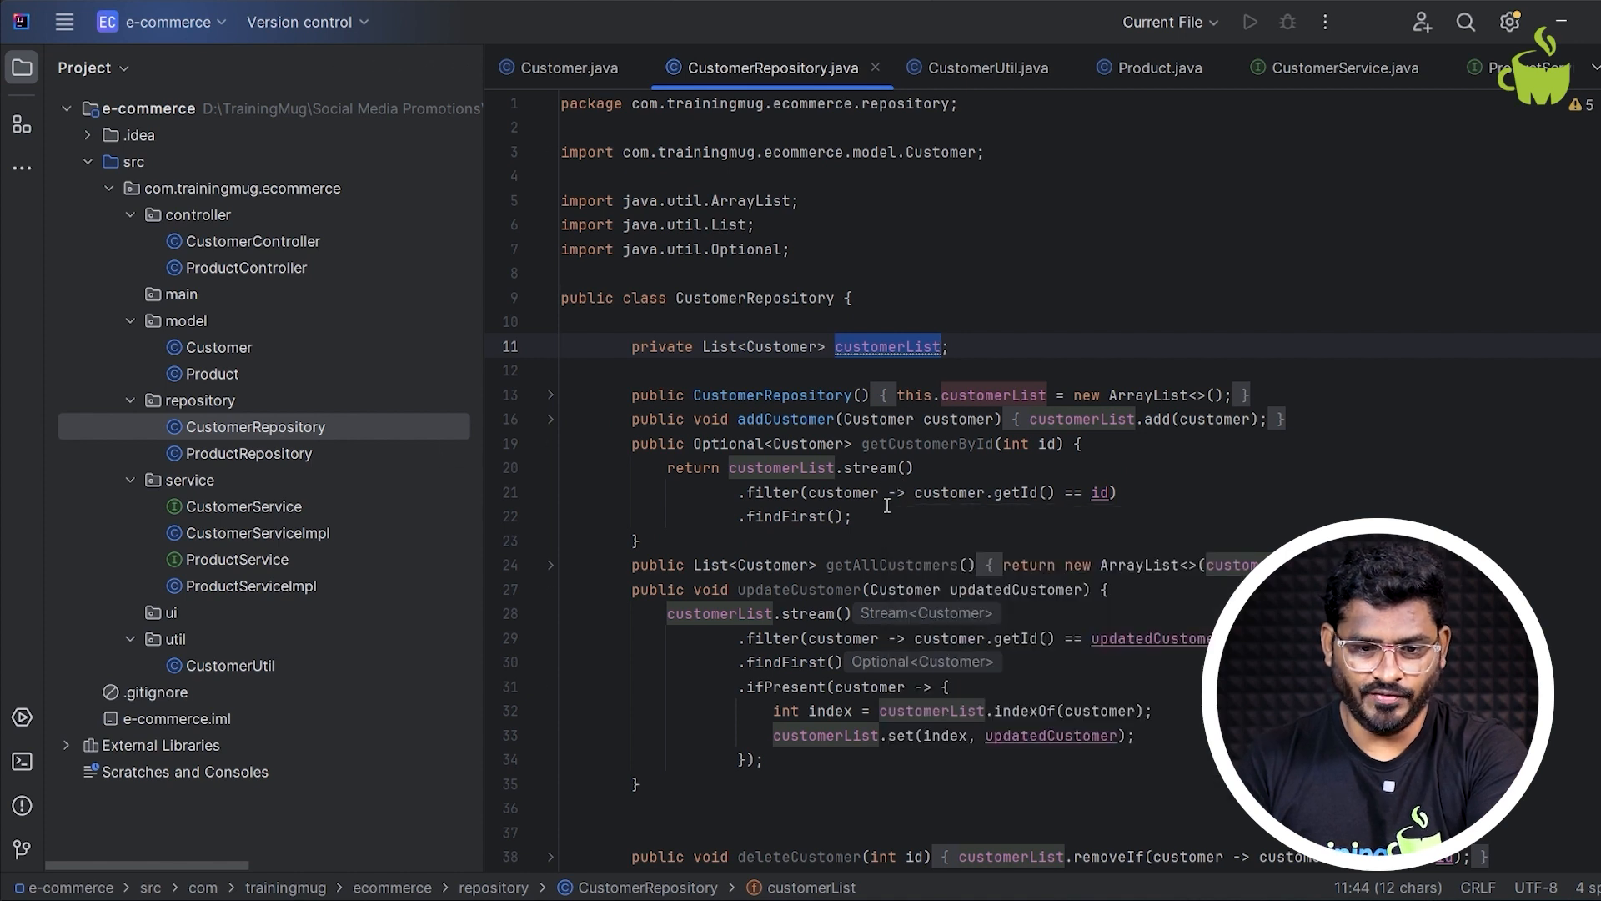
- Add spacing before getCustomerById and highlight its stream lookup code
scroll("down", 3)
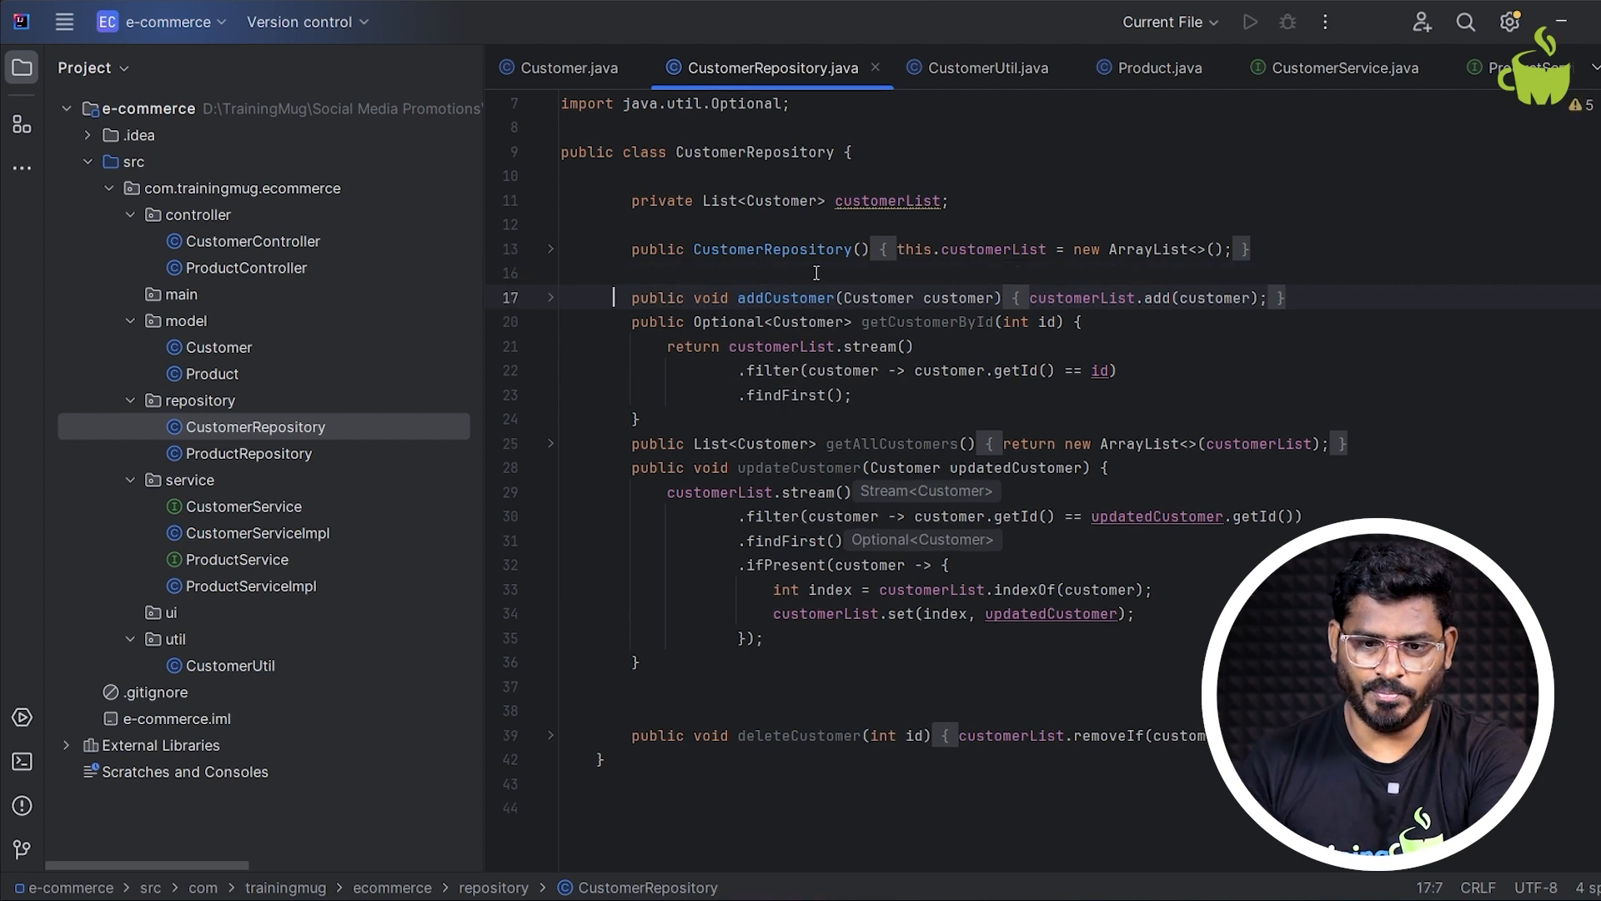
double_click(956, 296)
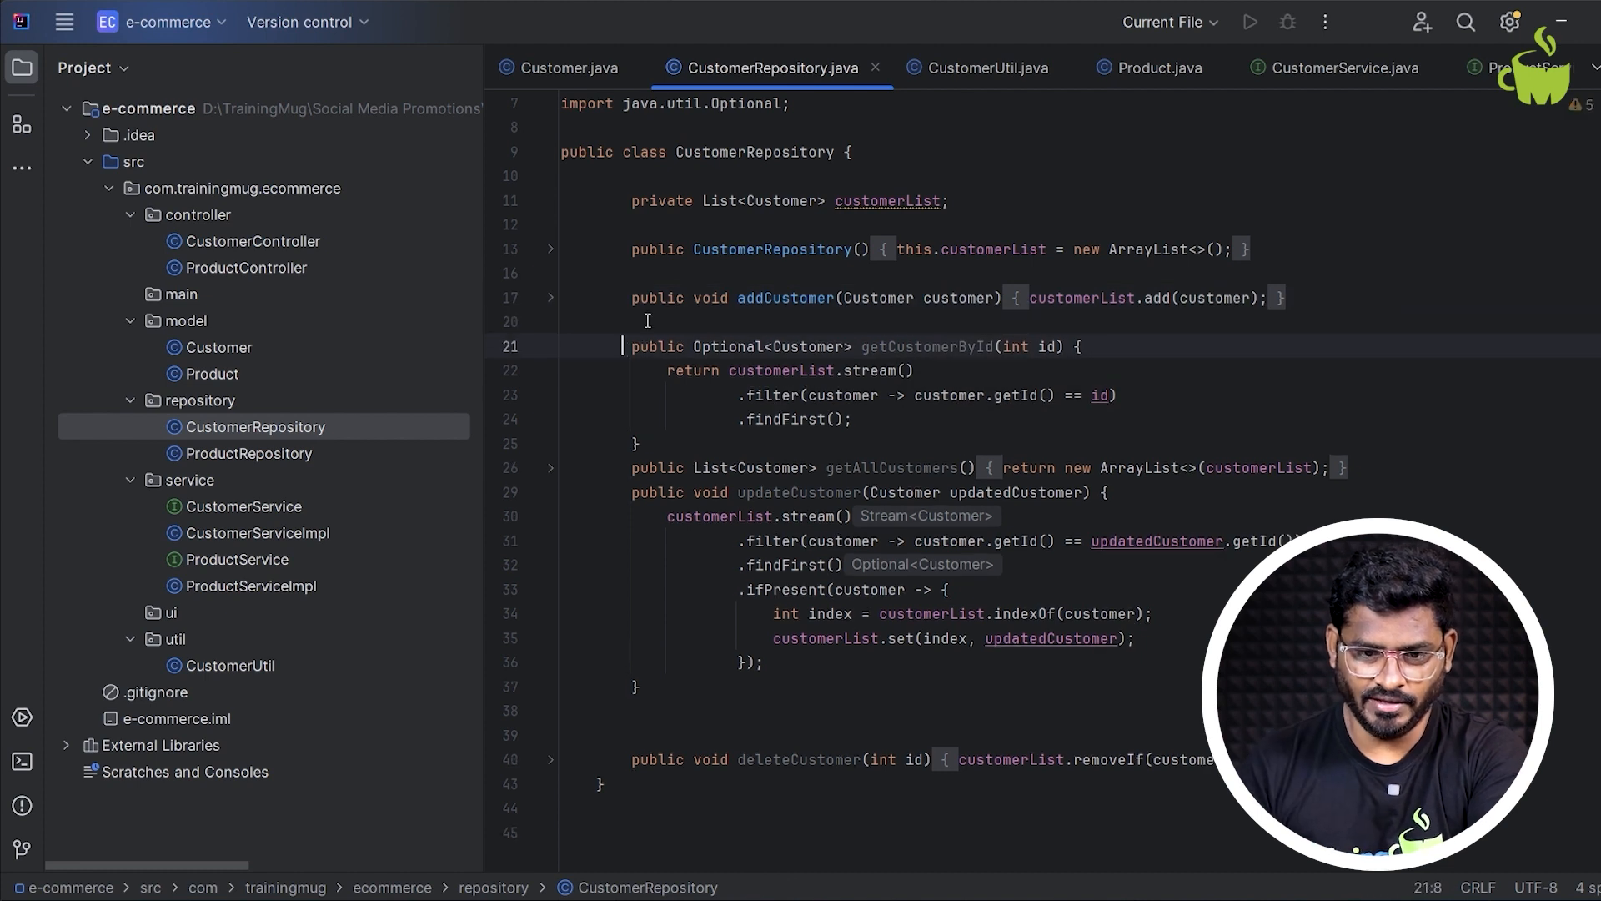
double_click(927, 346)
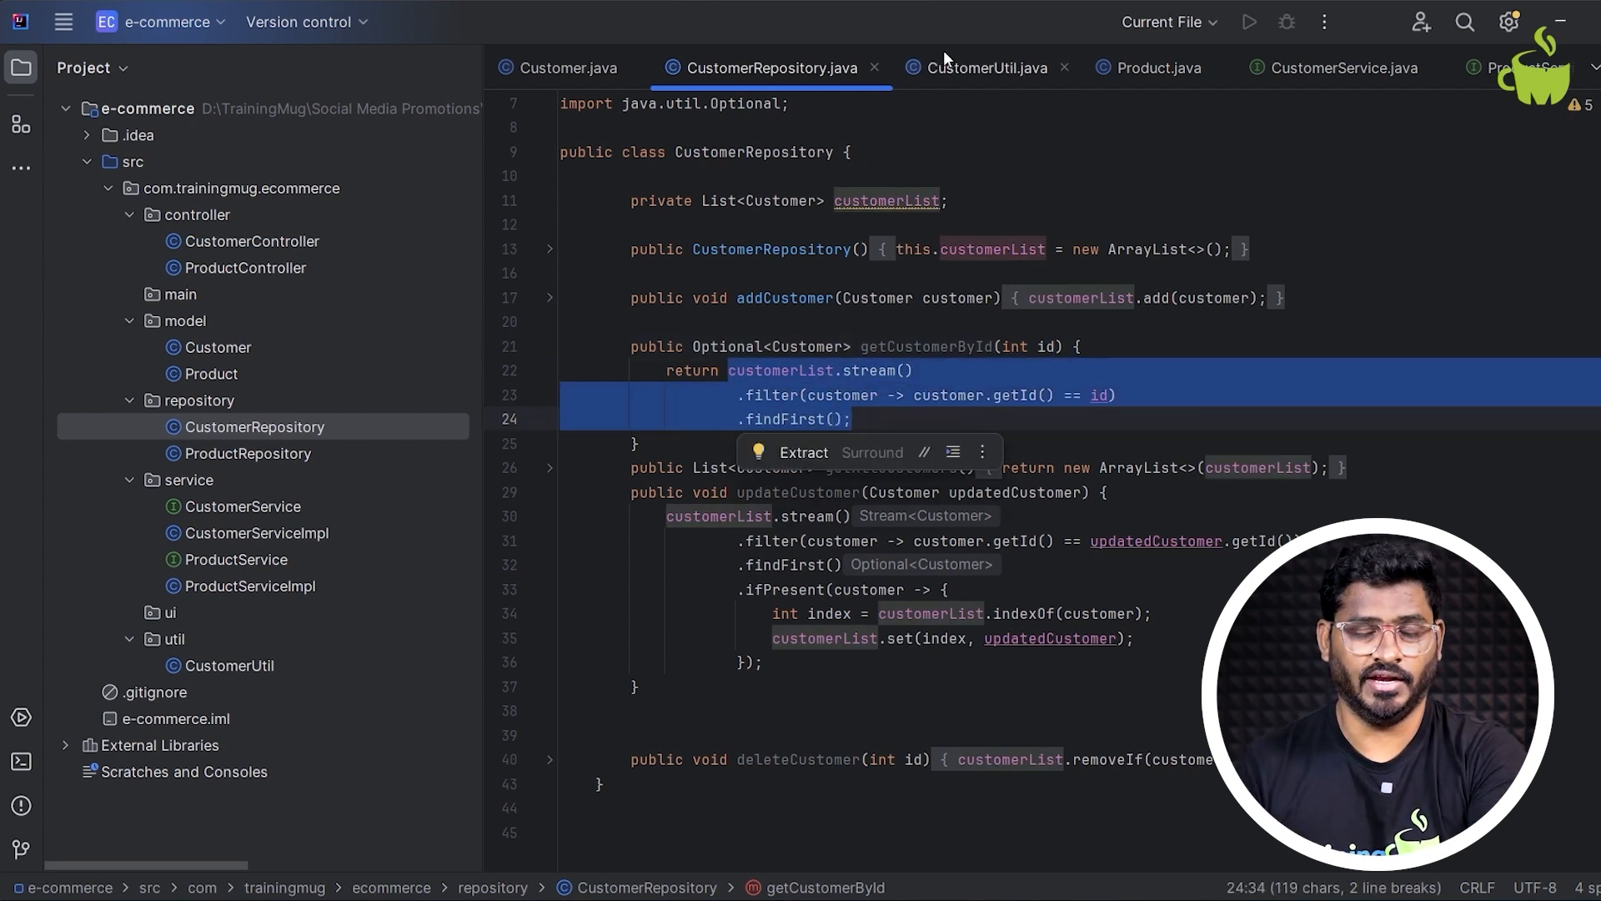
left_click(769, 346)
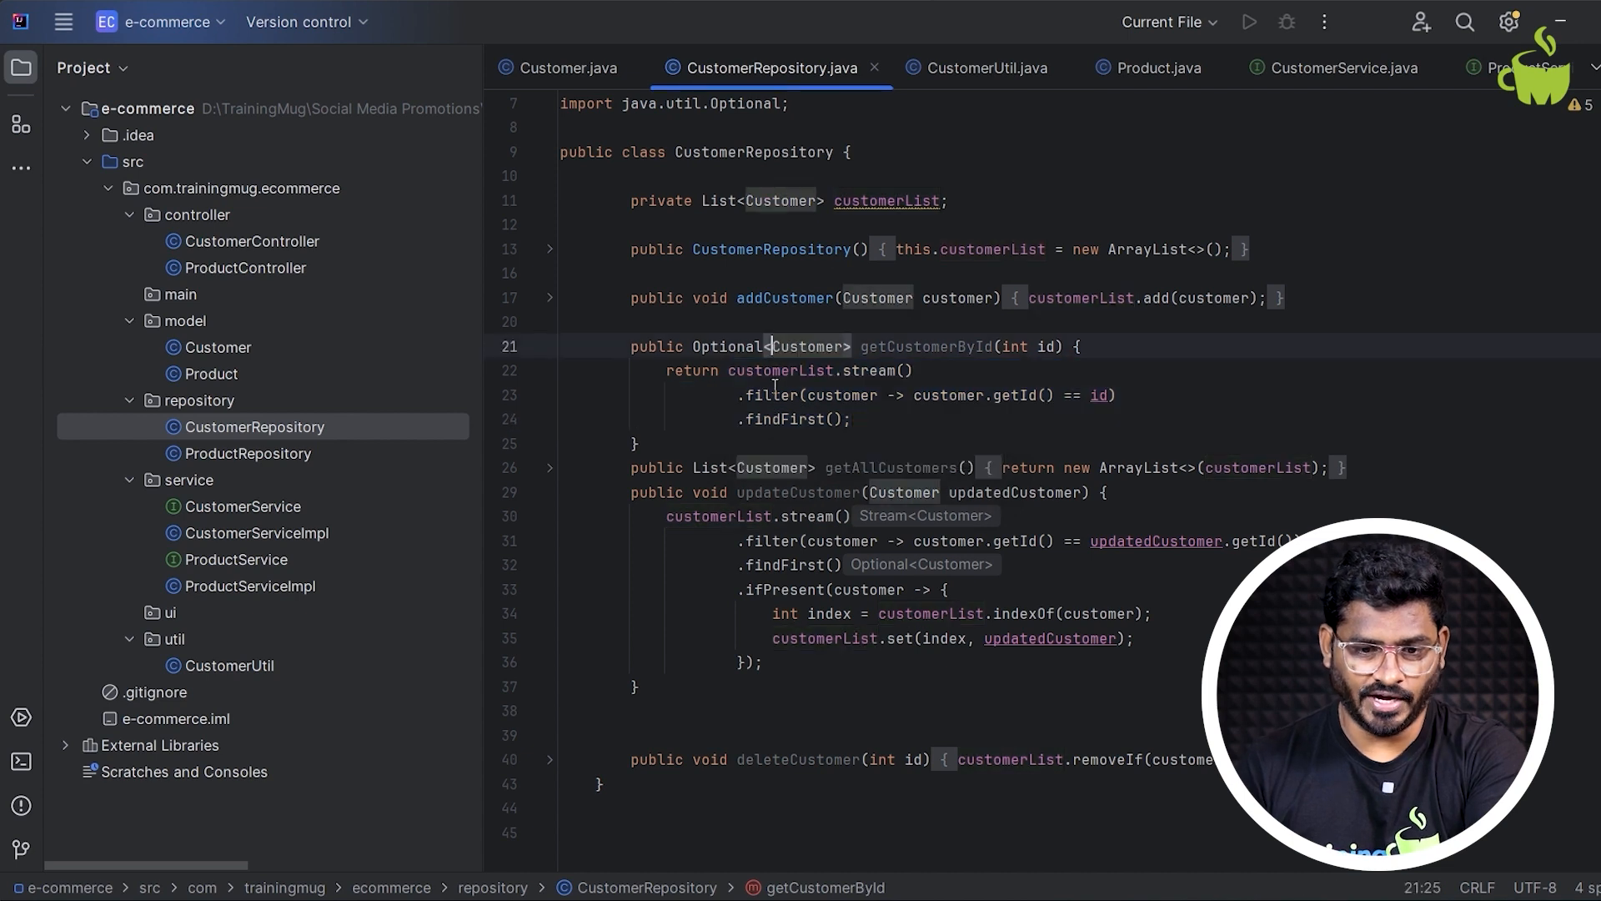
- Highlight the deleteCustomer method, then bring up the CustomerService interface
scroll("up", 3)
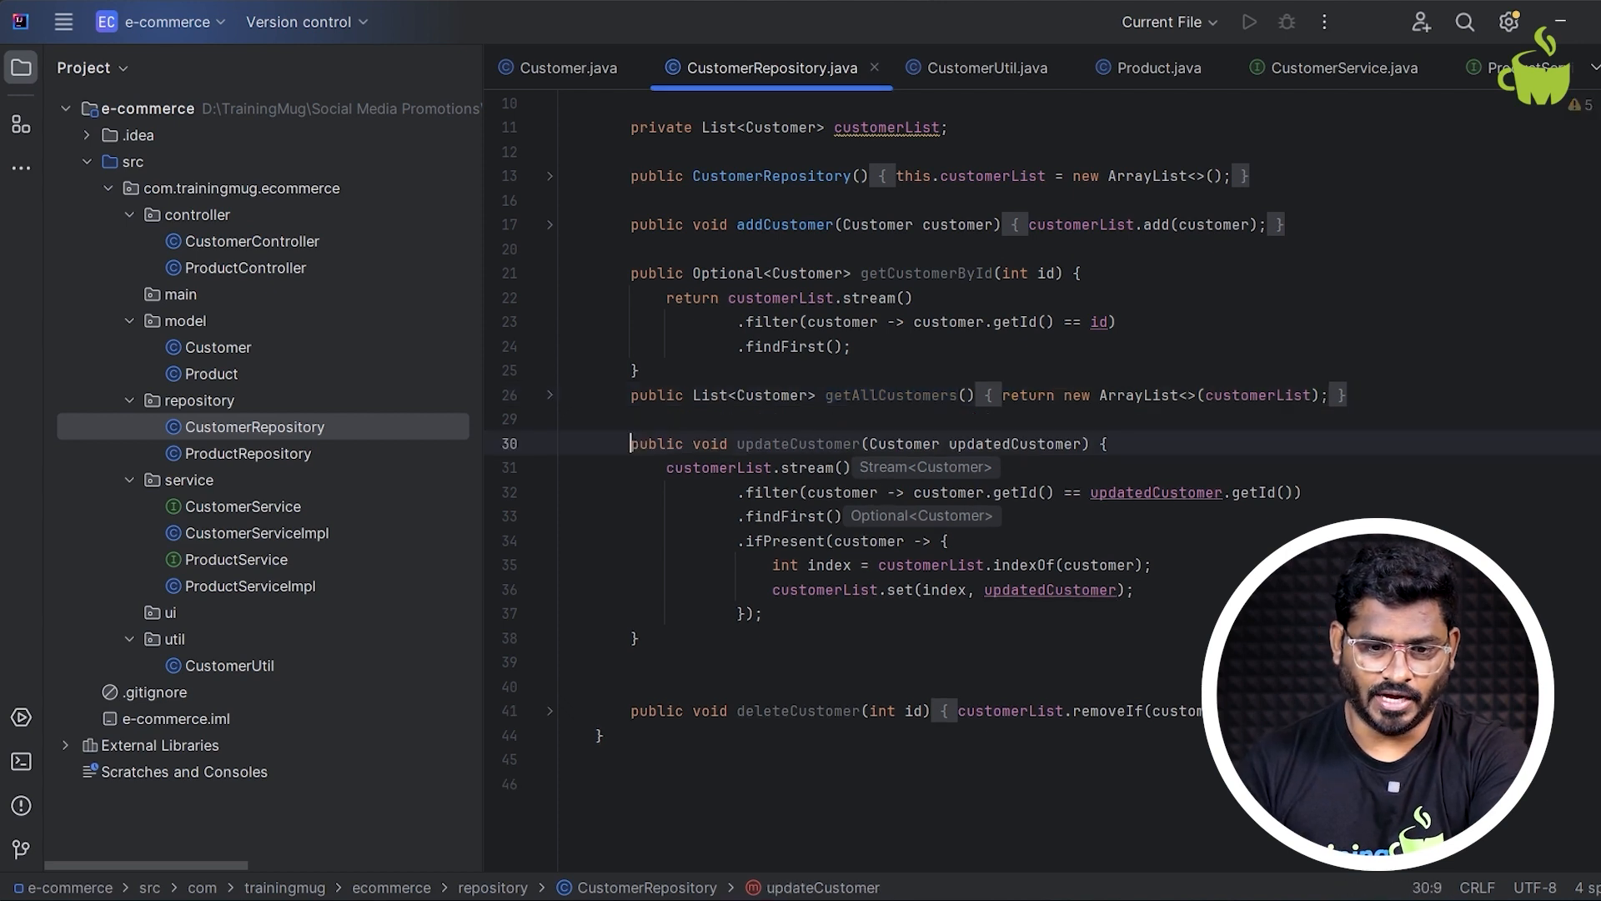
double_click(797, 443)
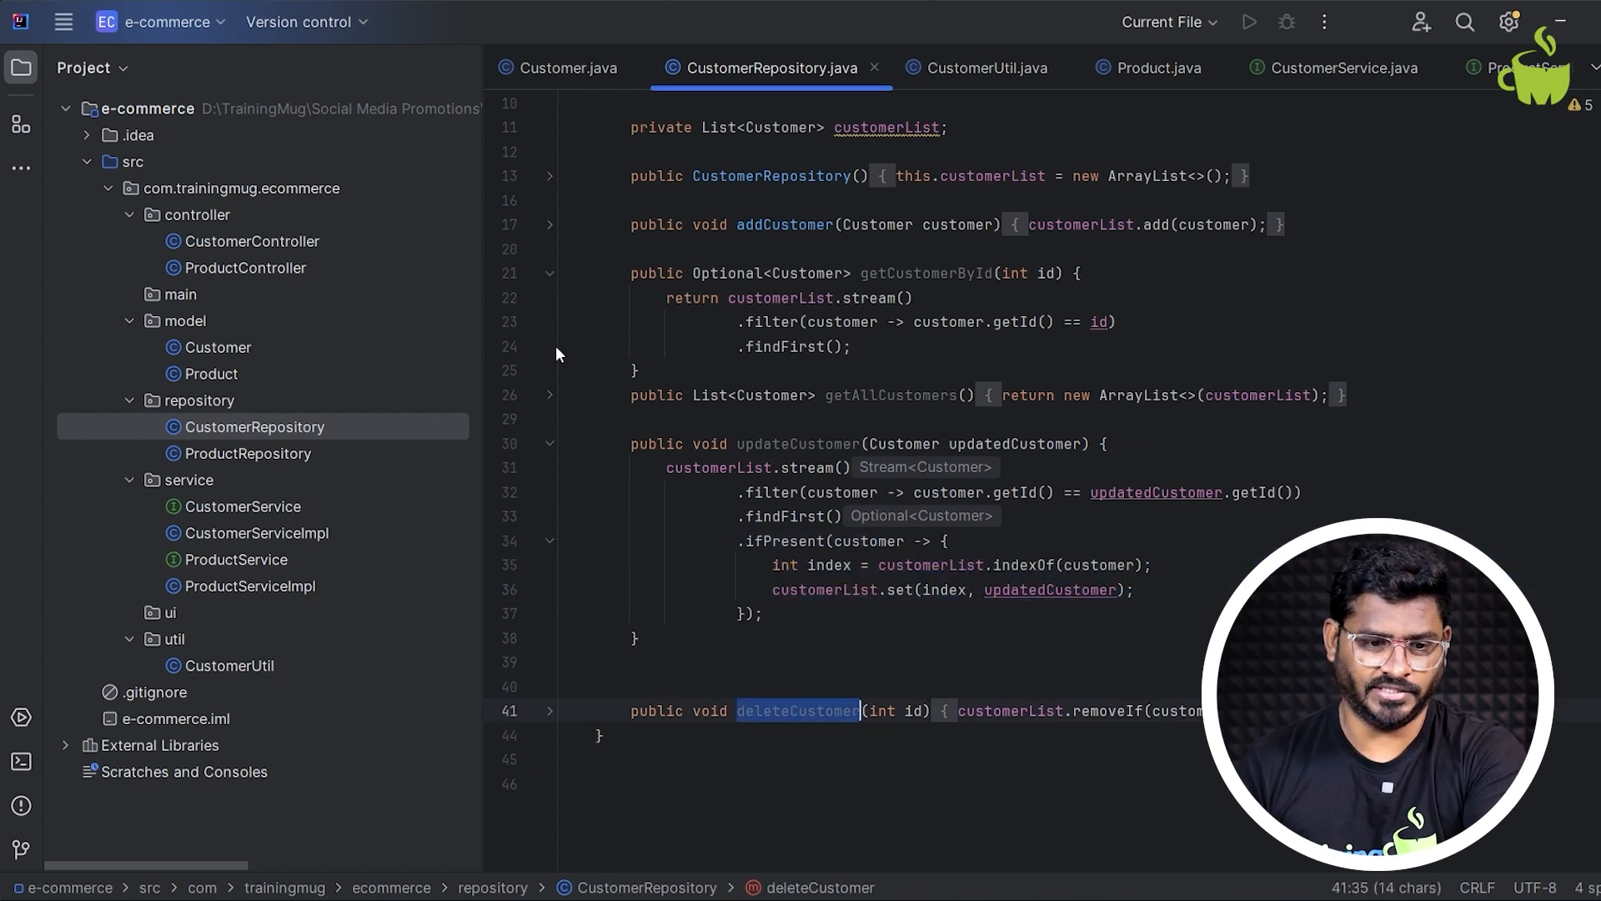
left_click(246, 453)
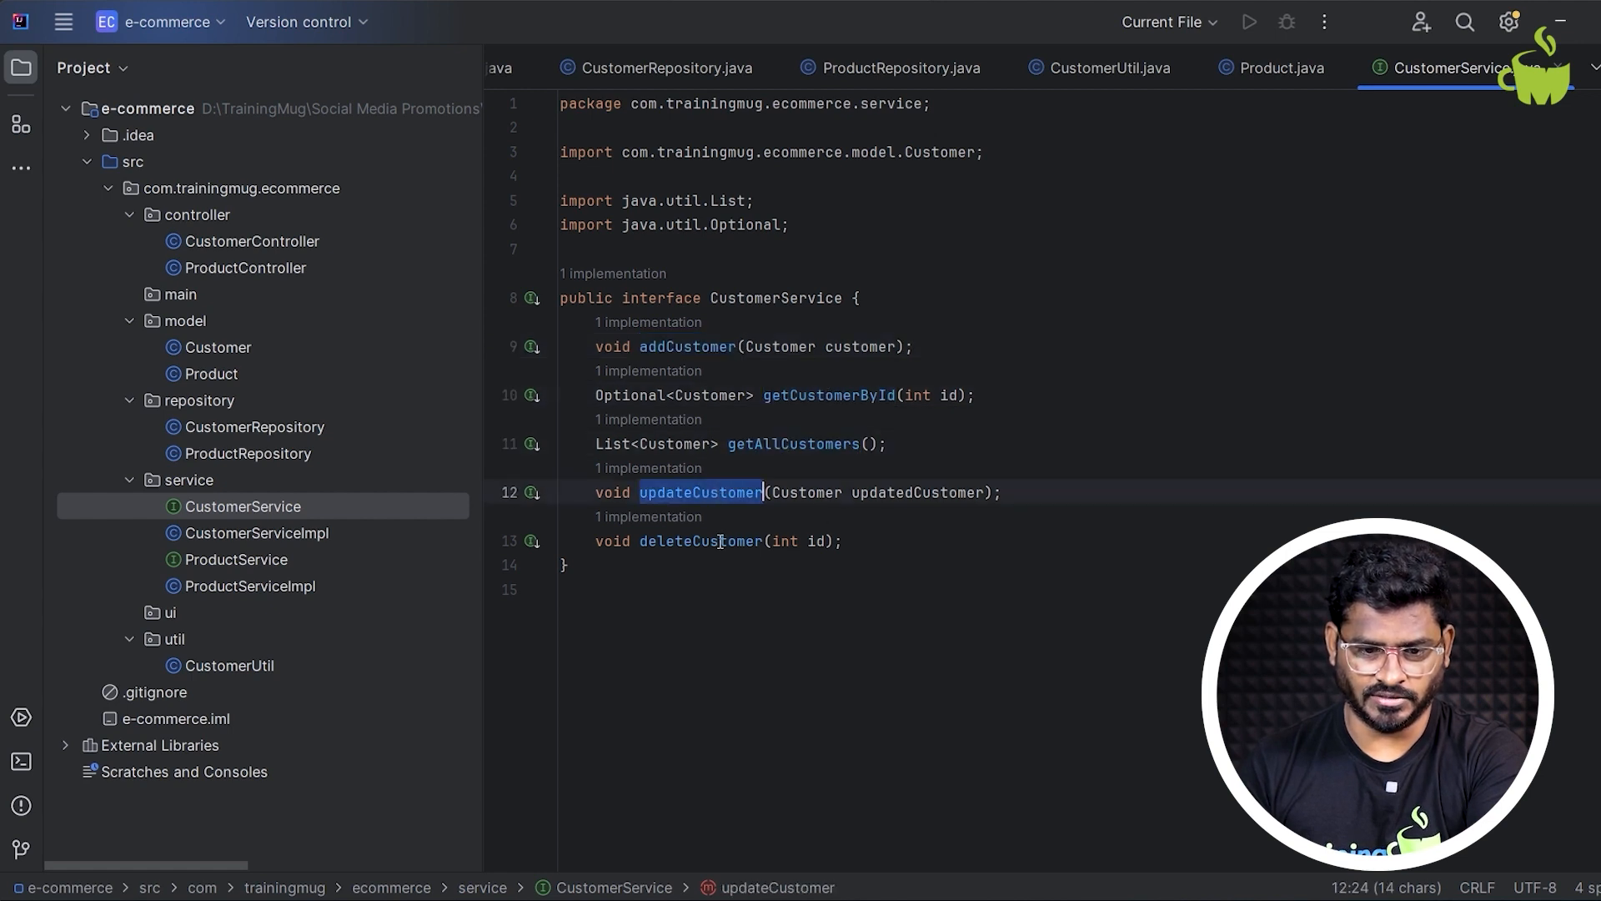
- Step through CustomerServiceImpl and ProductService, finishing on the ProductServiceImpl class
left_click(256, 532)
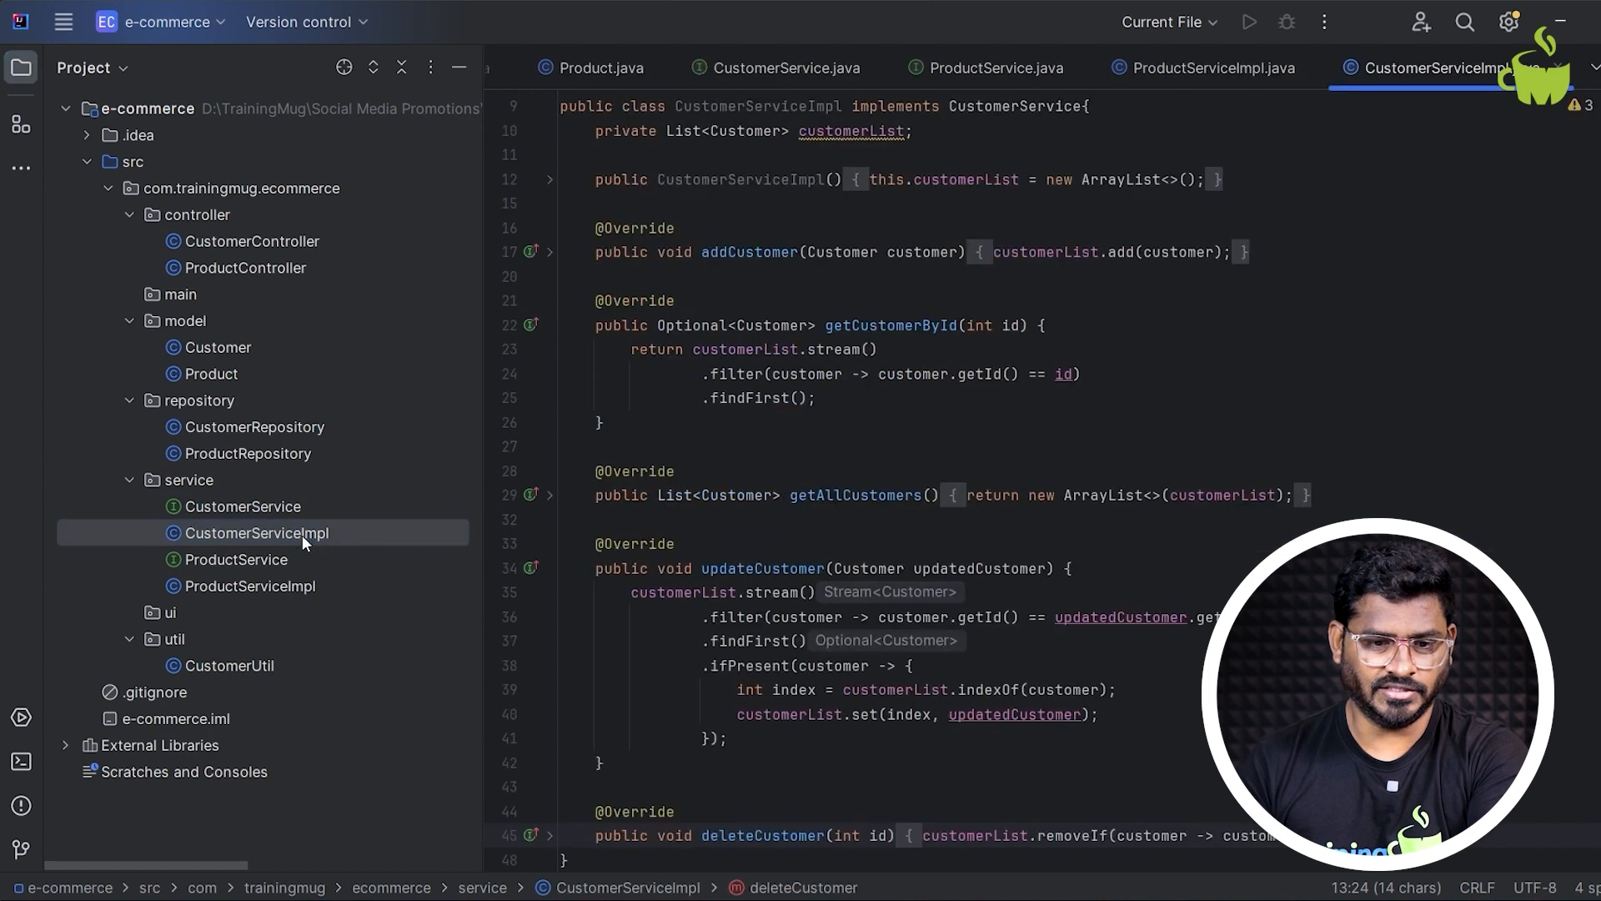
scroll("up", 3)
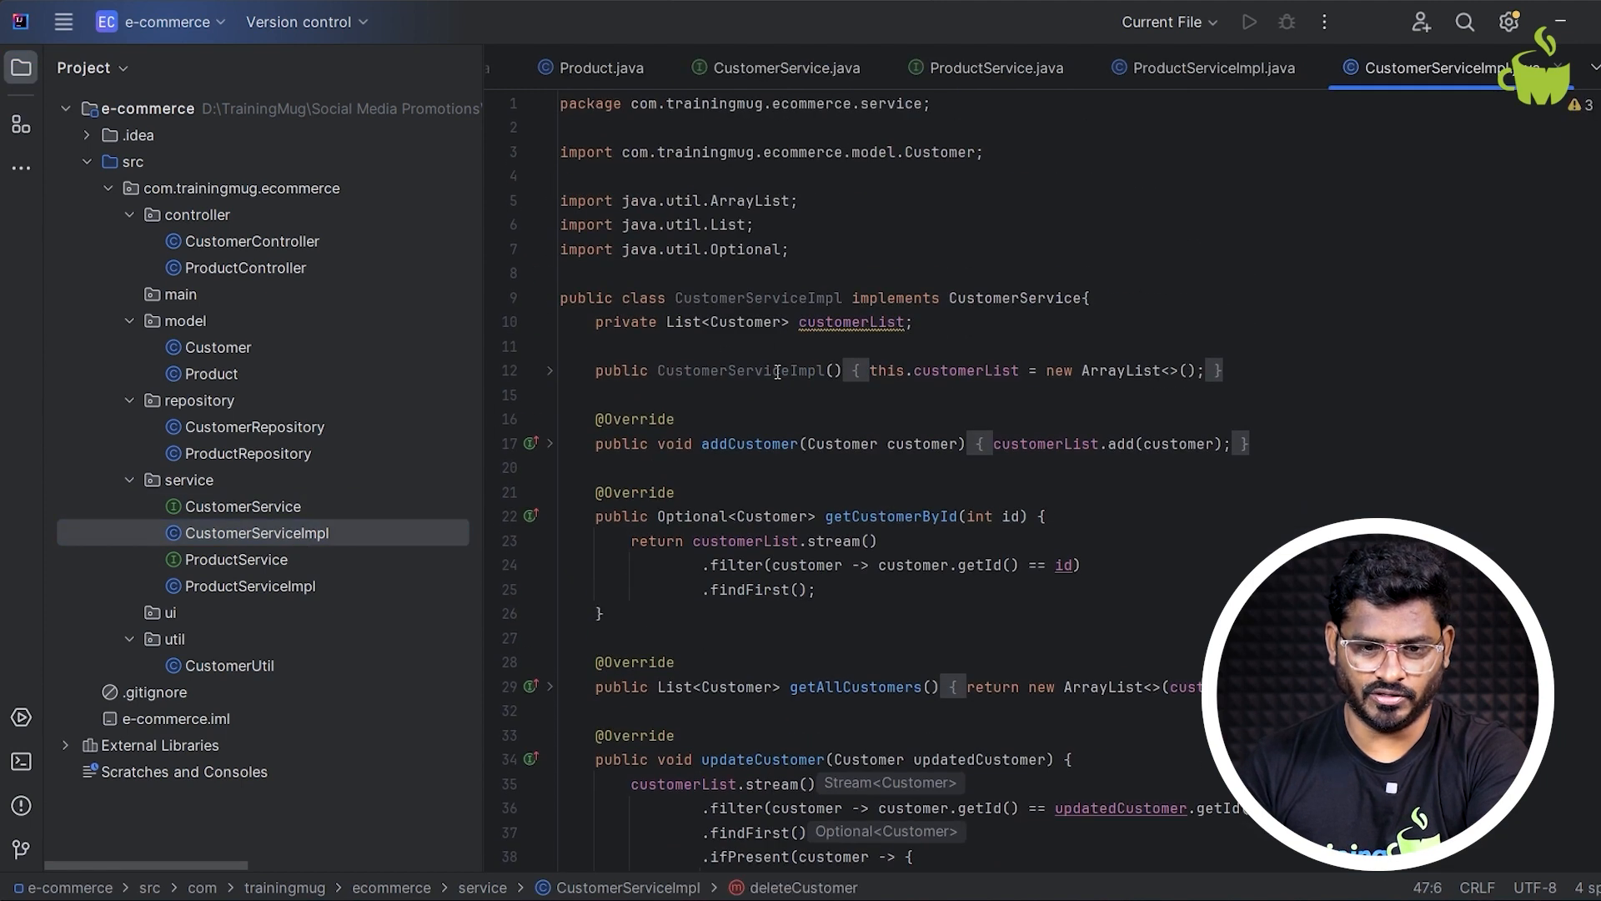
scroll("down", 3)
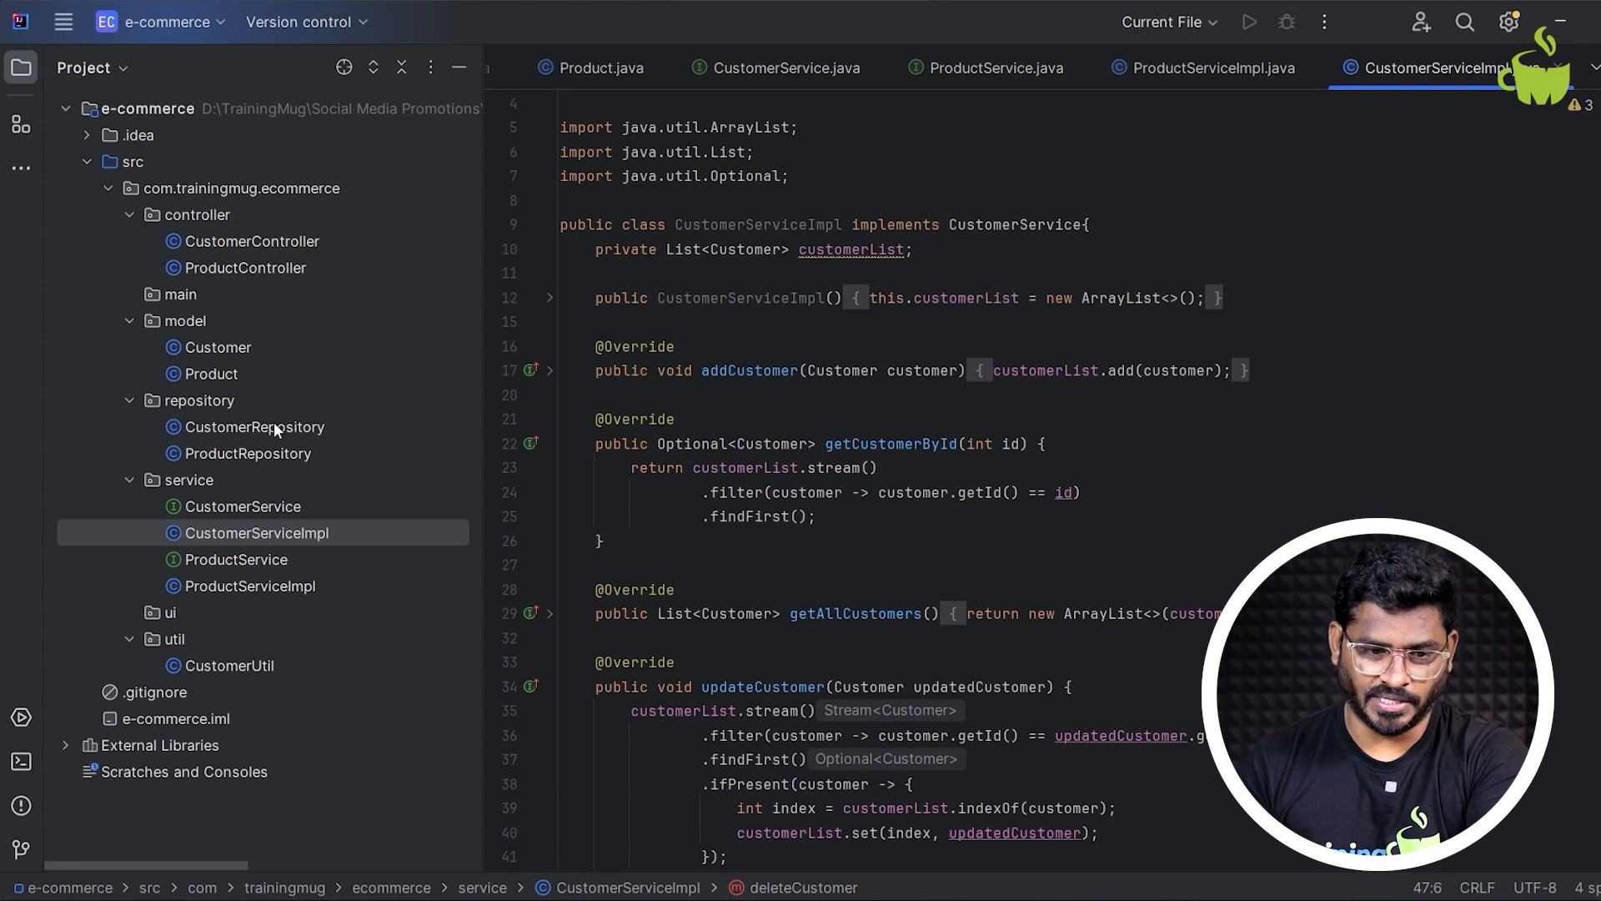
mouse_move(749, 370)
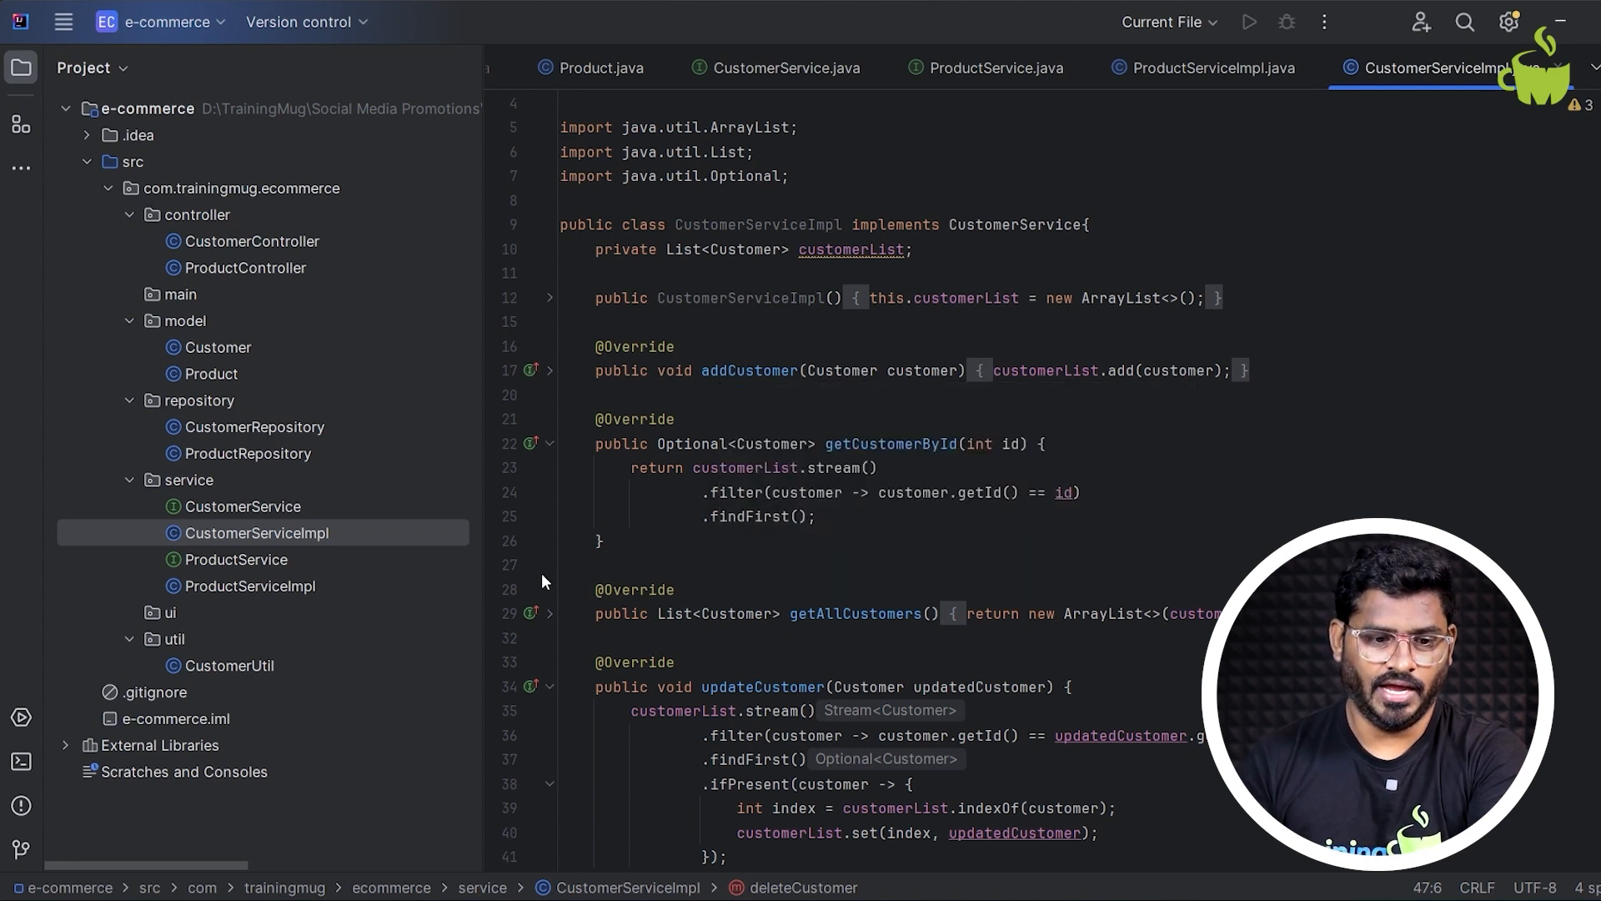
left_click(236, 558)
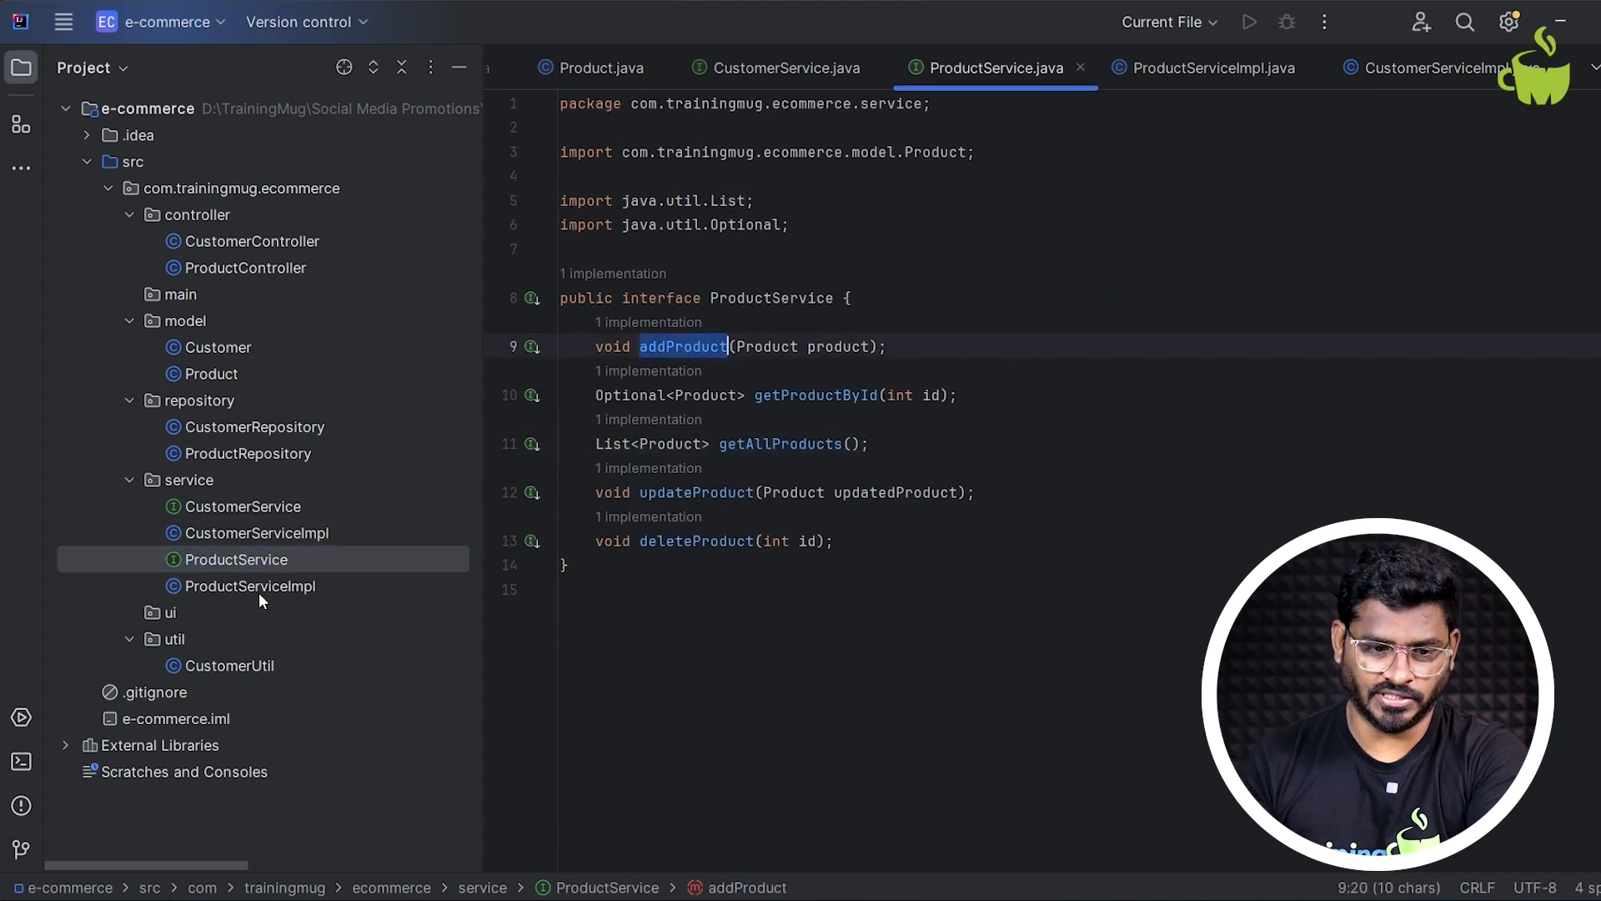
left_click(249, 586)
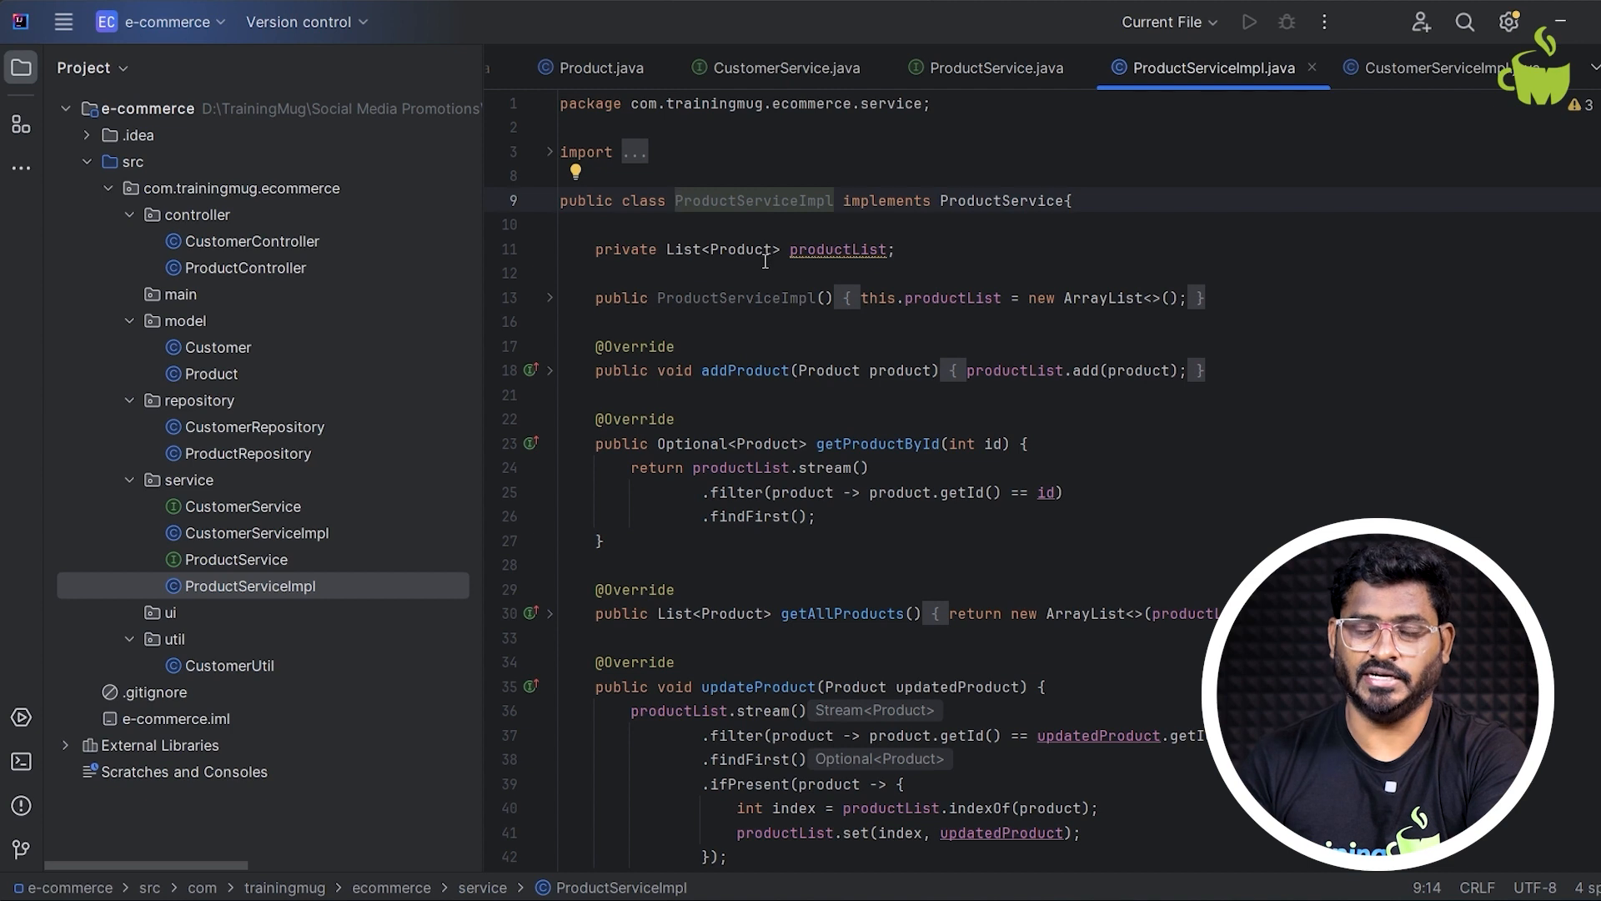
mouse_move(582, 443)
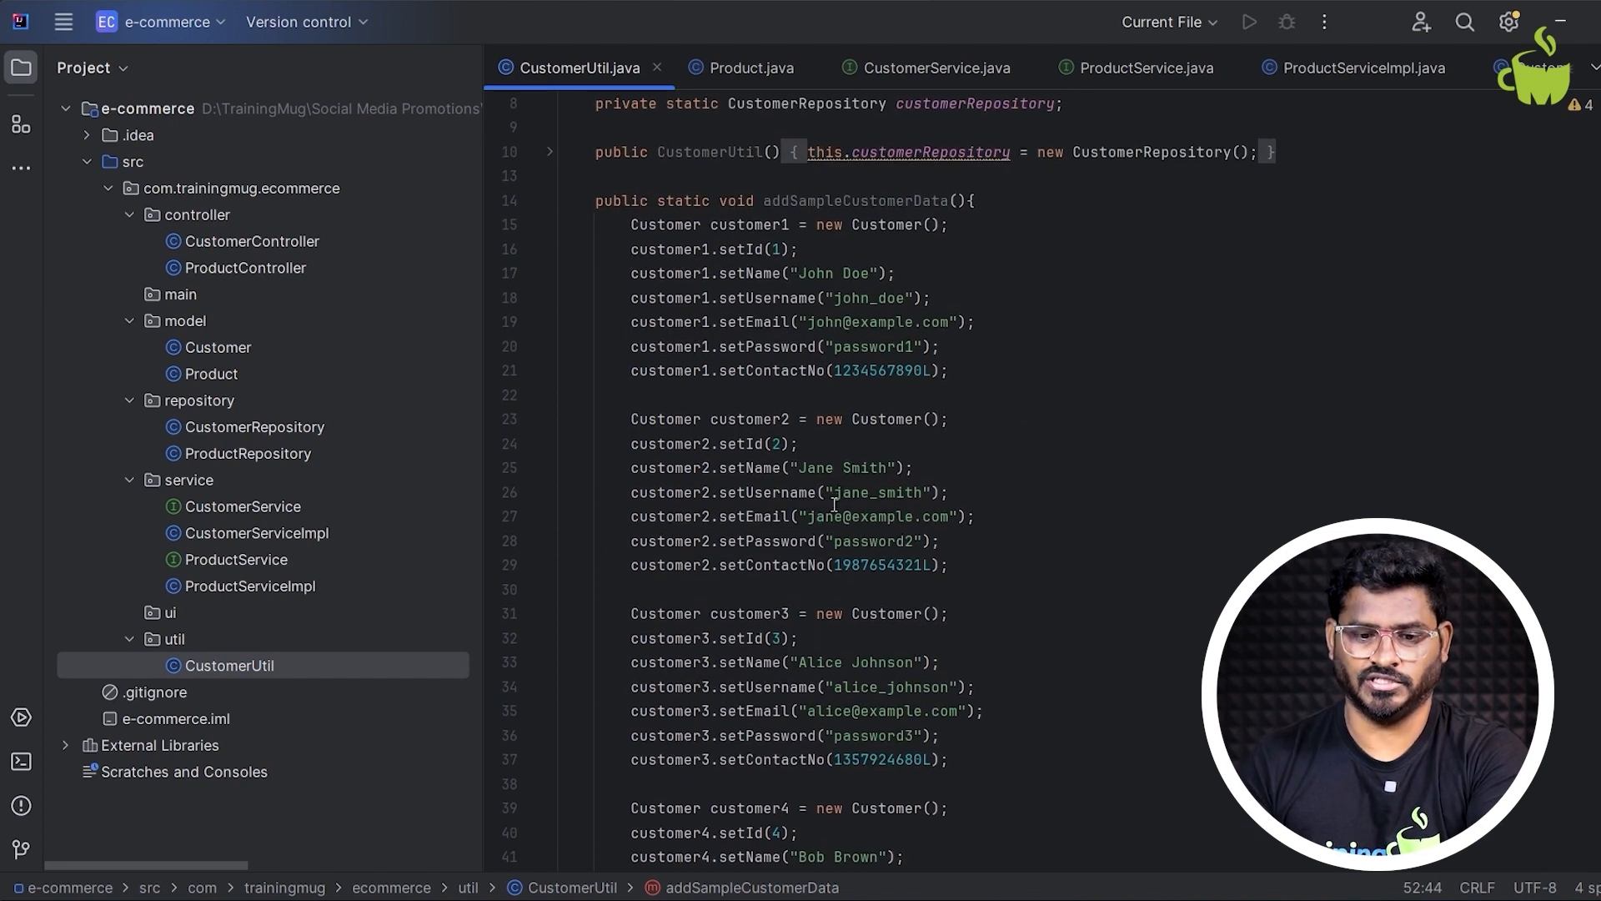
- Scroll to CustomerUtil's addCustomer calls and point out the empty ui package
scroll("down", 3)
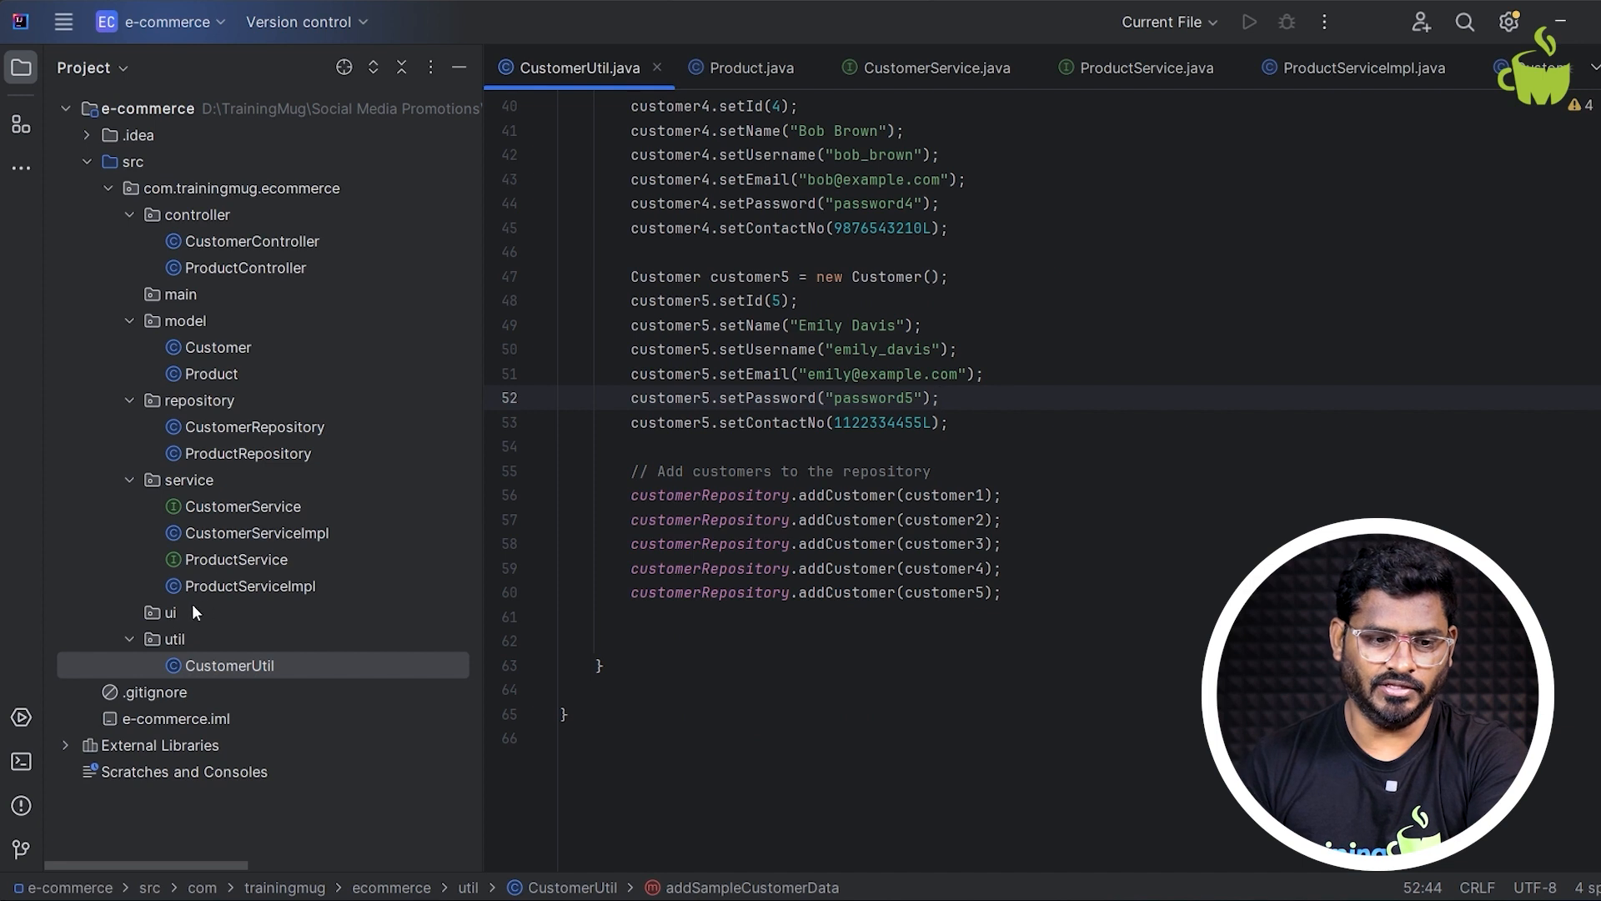
left_click(168, 611)
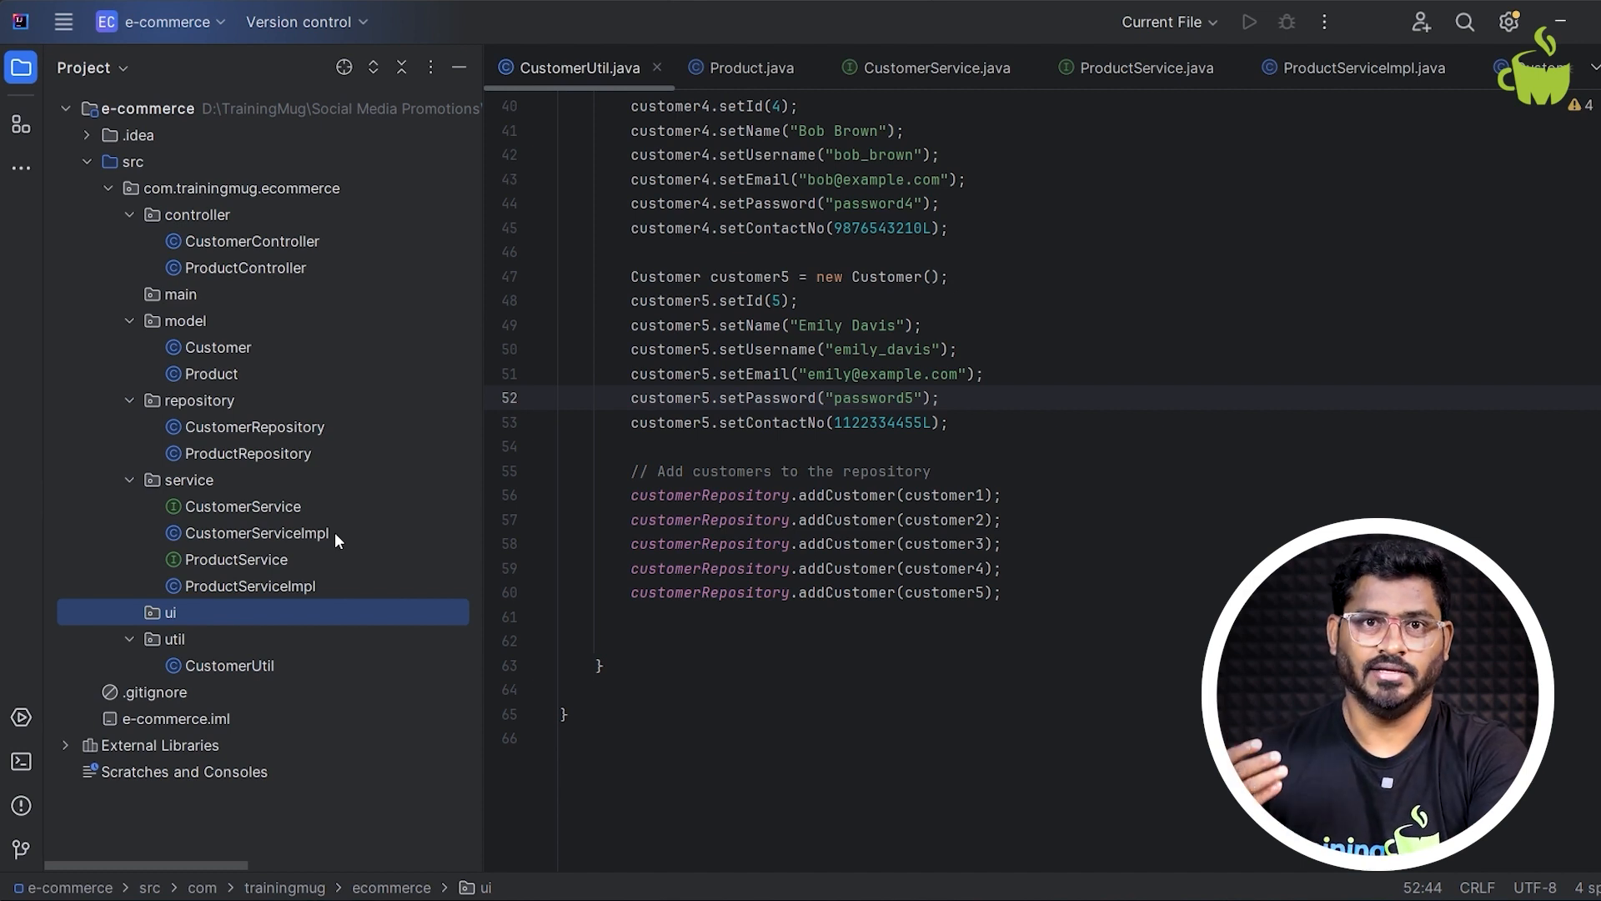
mouse_move(247, 627)
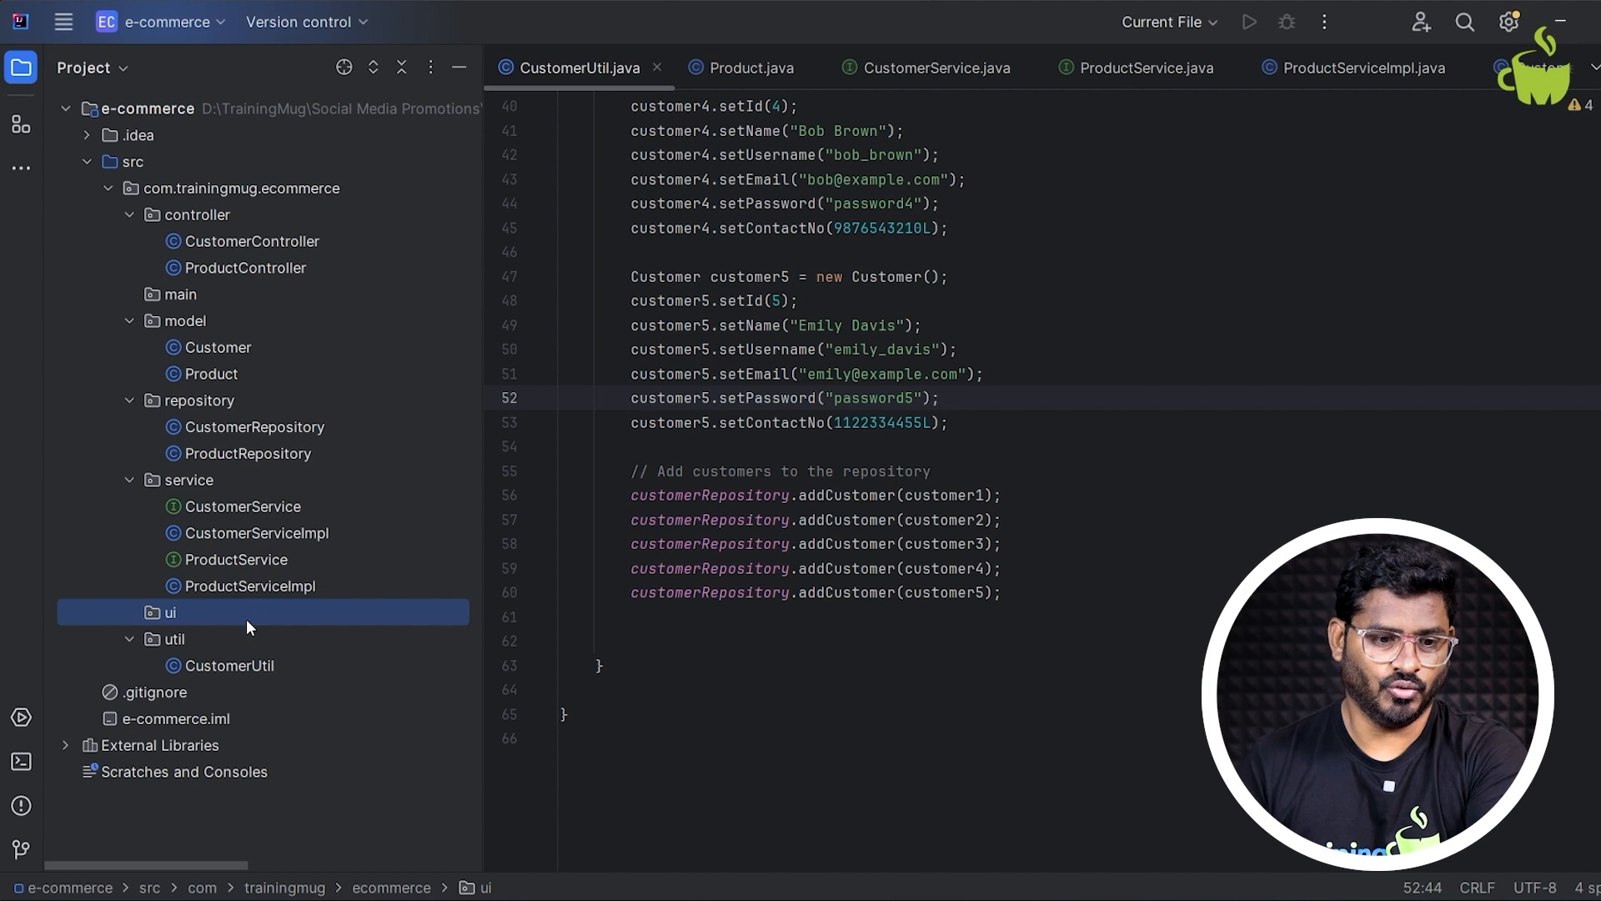
mouse_move(249, 559)
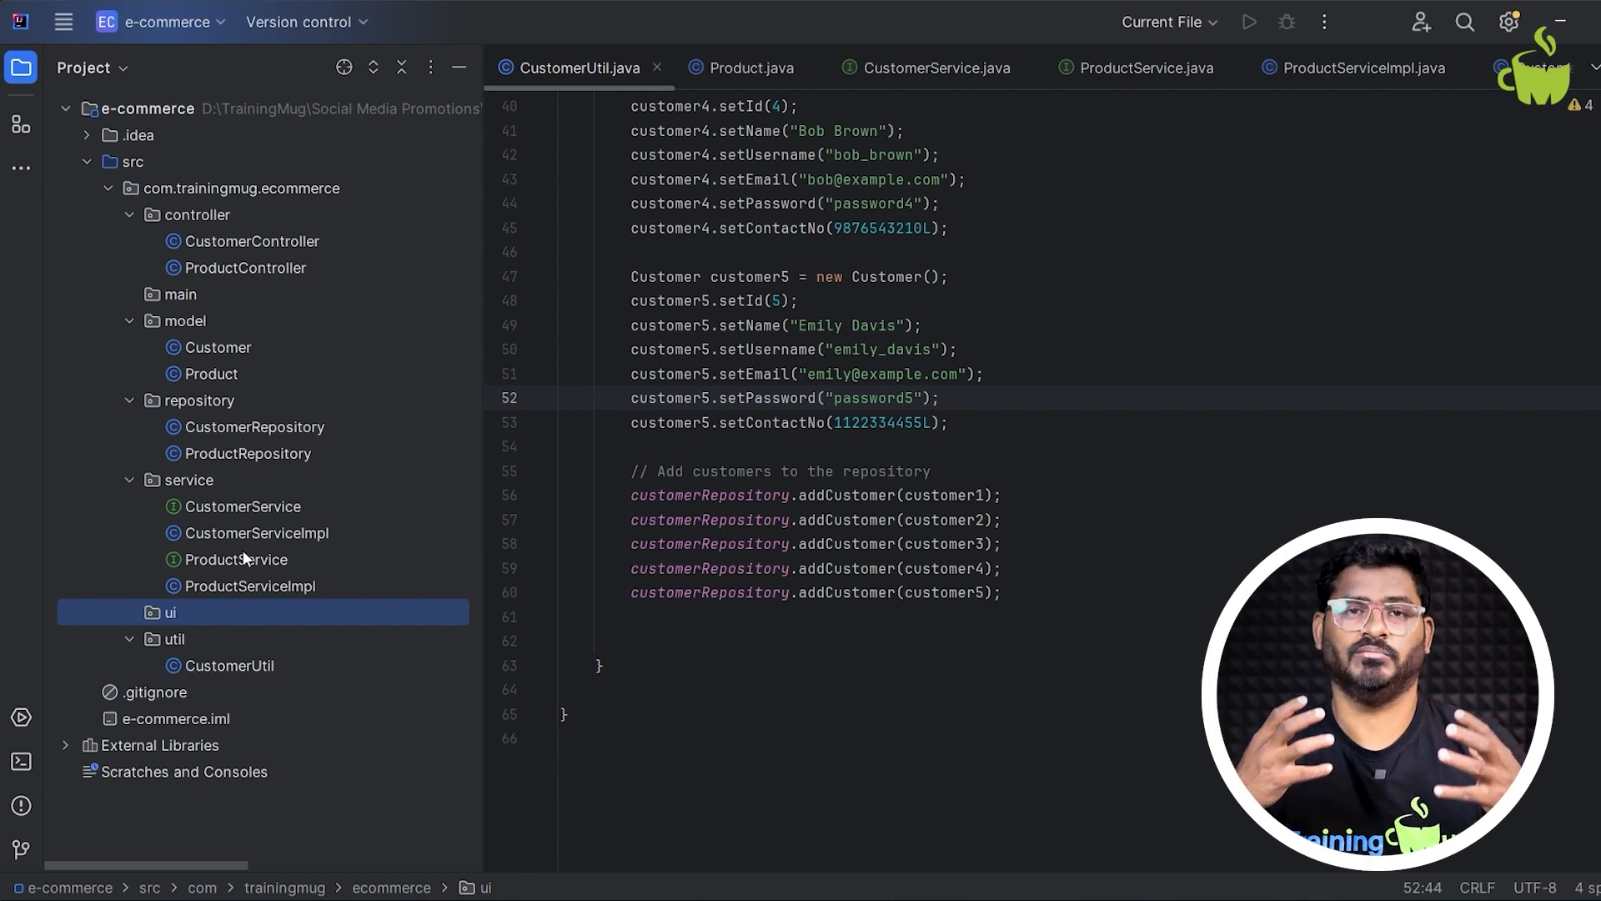